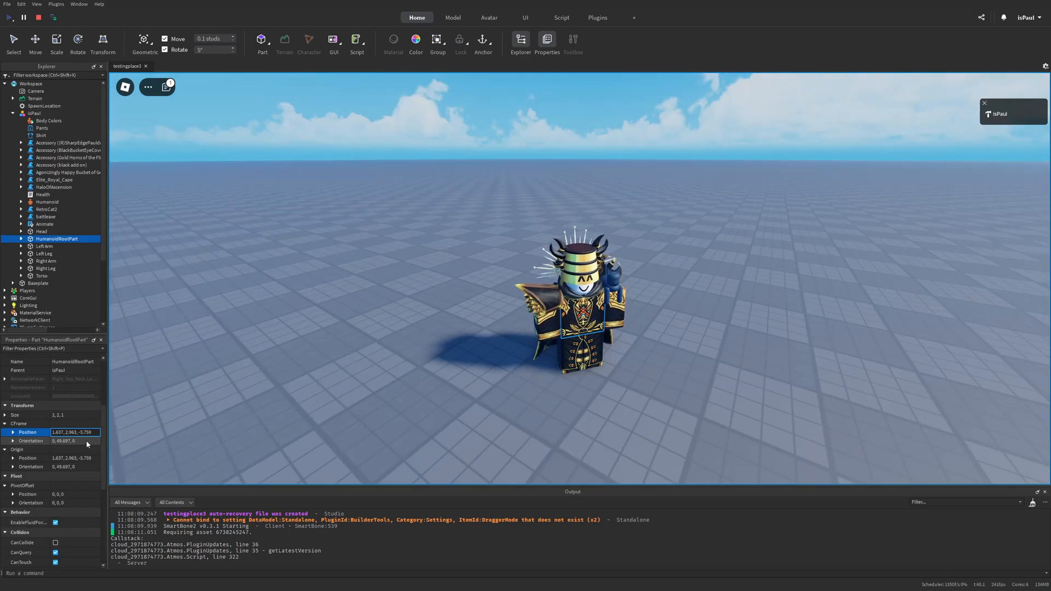
# Enter 20000000 as the HumanoidRootPart X position, then stop the play test.
pyautogui.write('20000000')
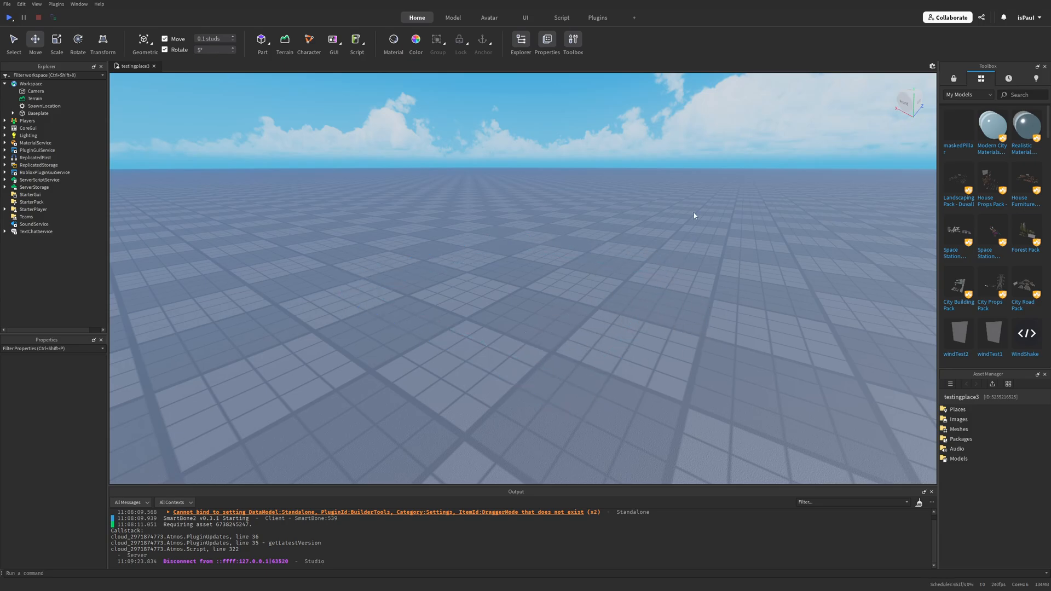
pyautogui.moveTo(674, 300)
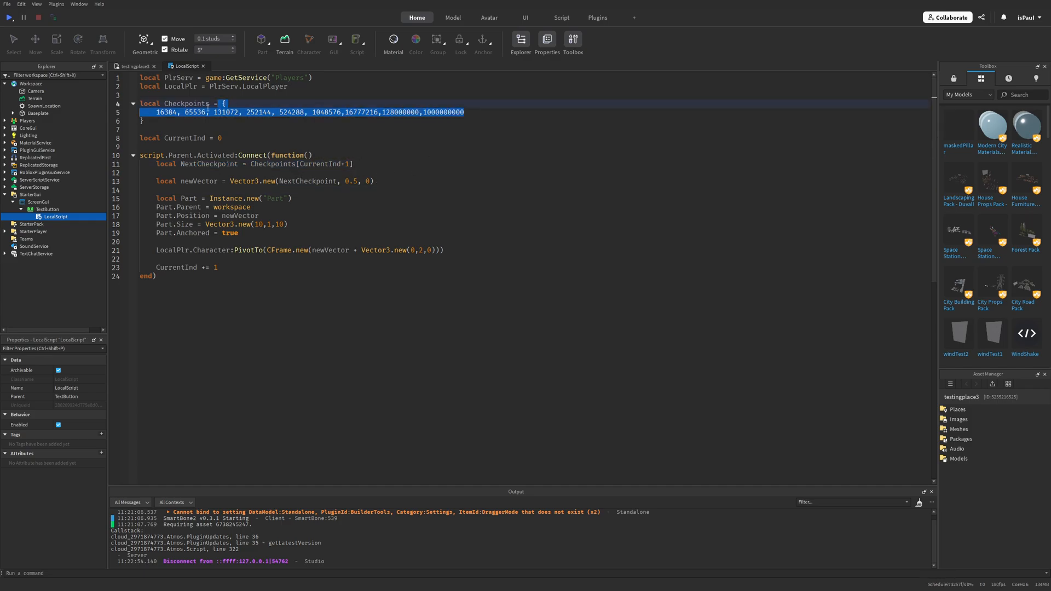
# Add SurfaceGui and TextLabel code so each spawned platform shows newVector.X.
pyautogui.doubleClick(166, 111)
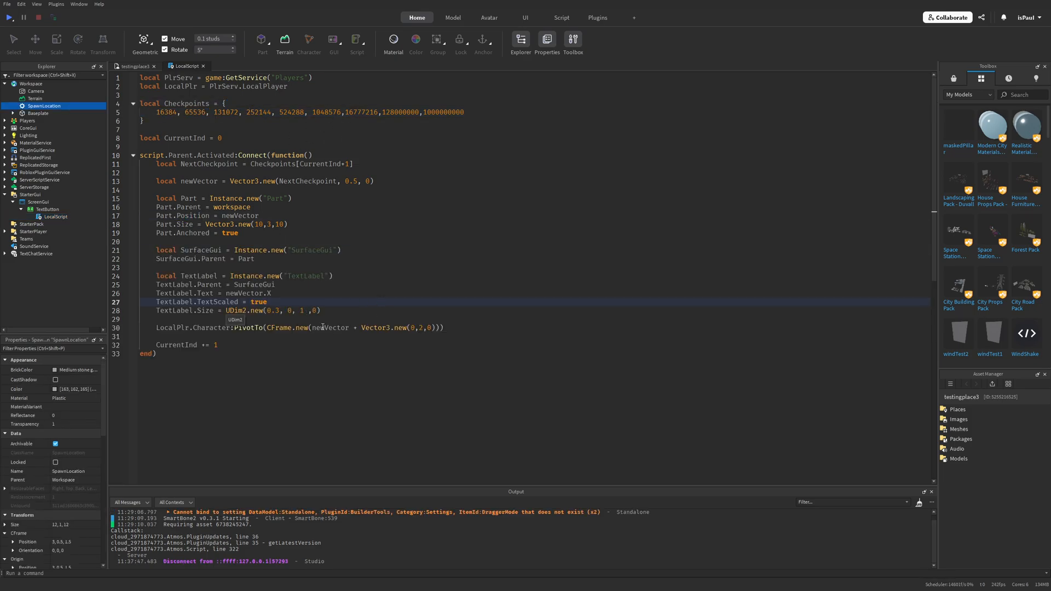
# Start a play test and teleport the character to the first checkpoint at X 16384.
pyautogui.click(10, 16)
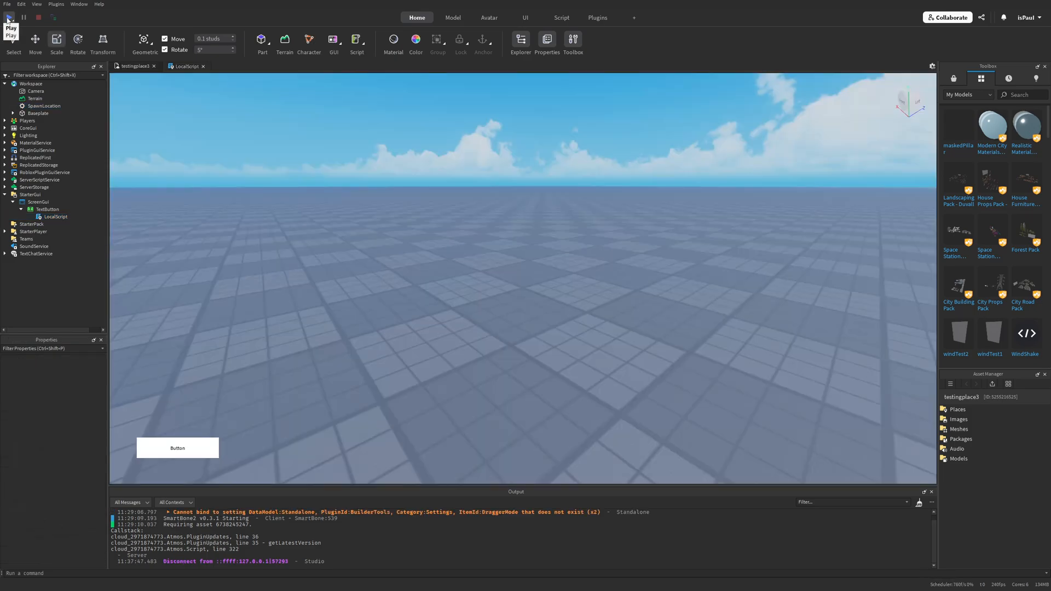
pyautogui.click(11, 30)
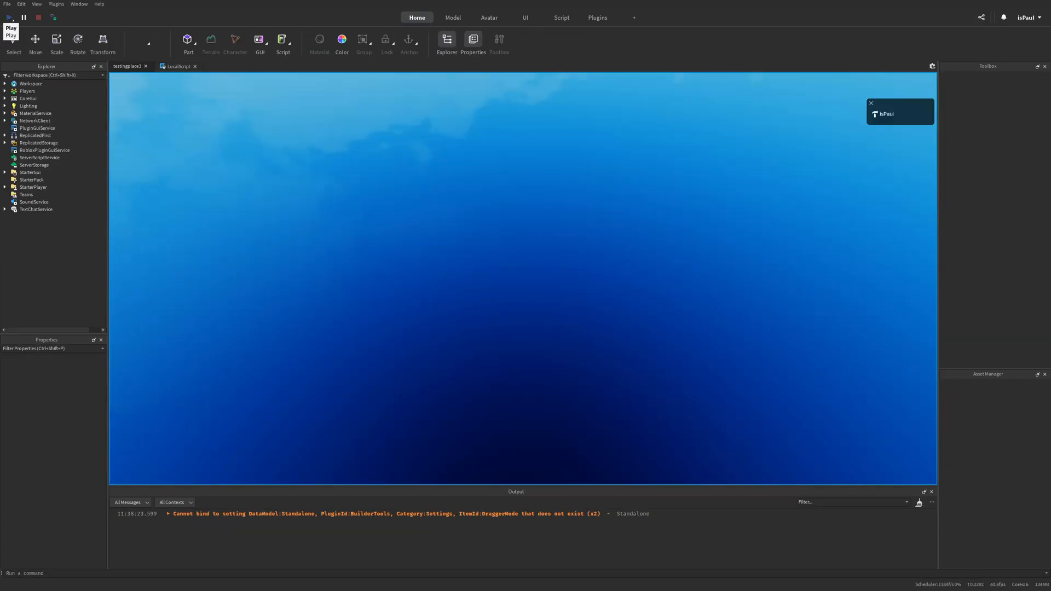
pyautogui.click(11, 18)
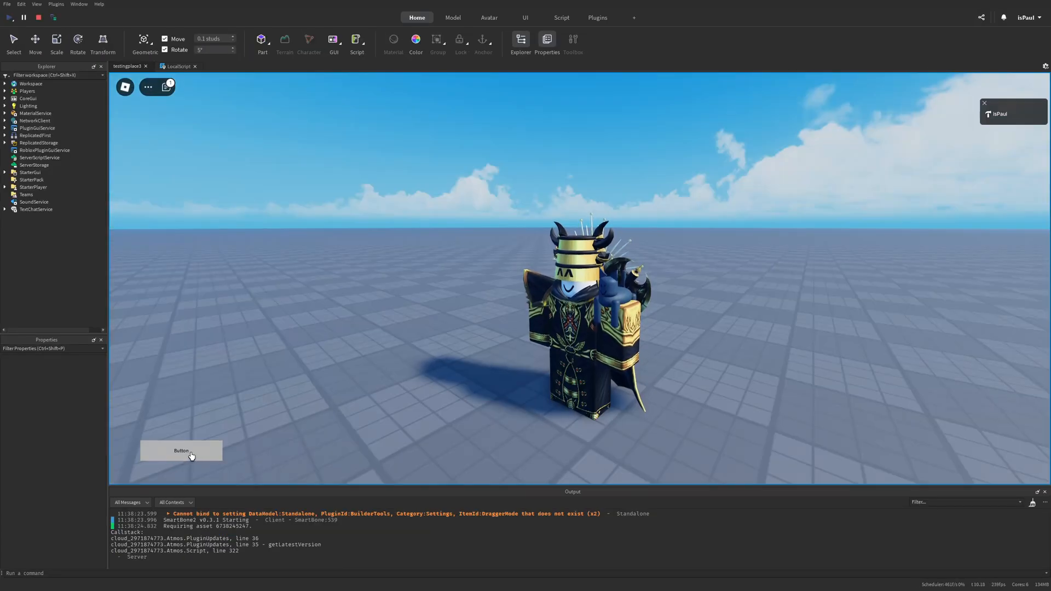
pyautogui.click(180, 450)
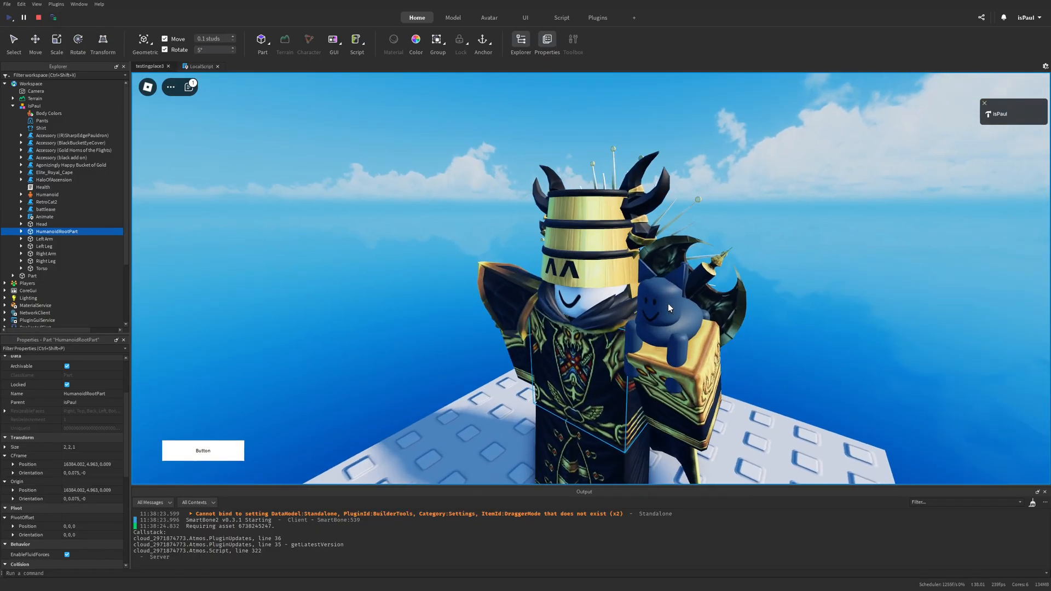
pyautogui.scroll(-3)
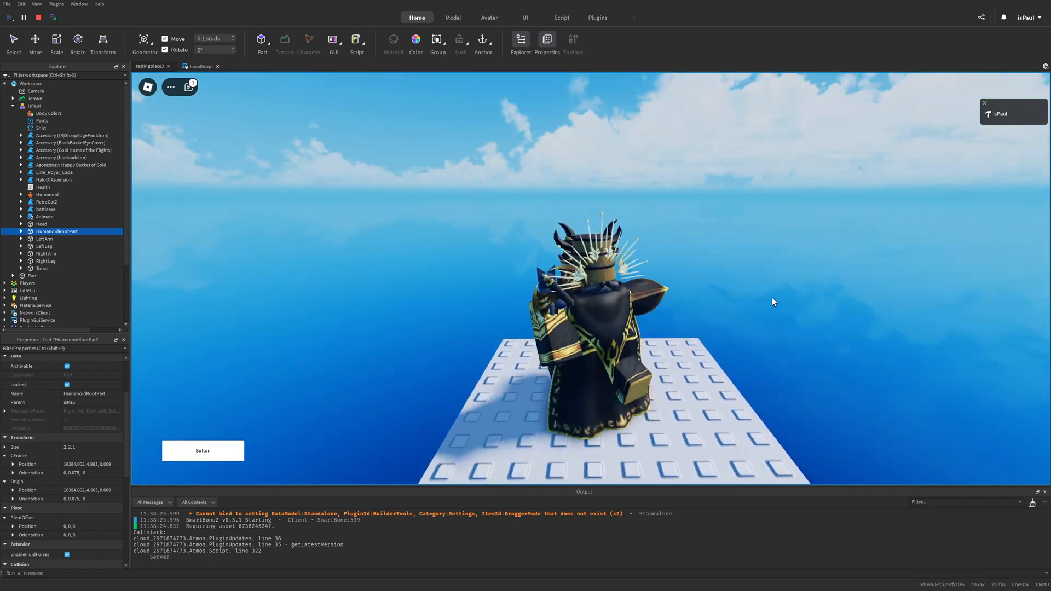
# Teleport the character through the next checkpoints up to the X 131072 platform.
pyautogui.click(203, 450)
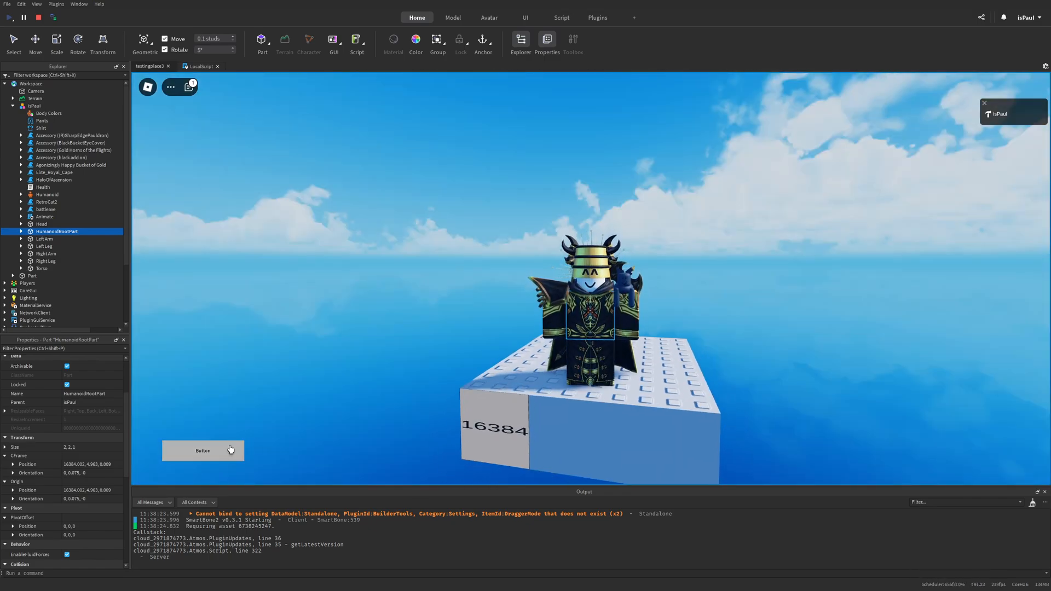
pyautogui.click(202, 450)
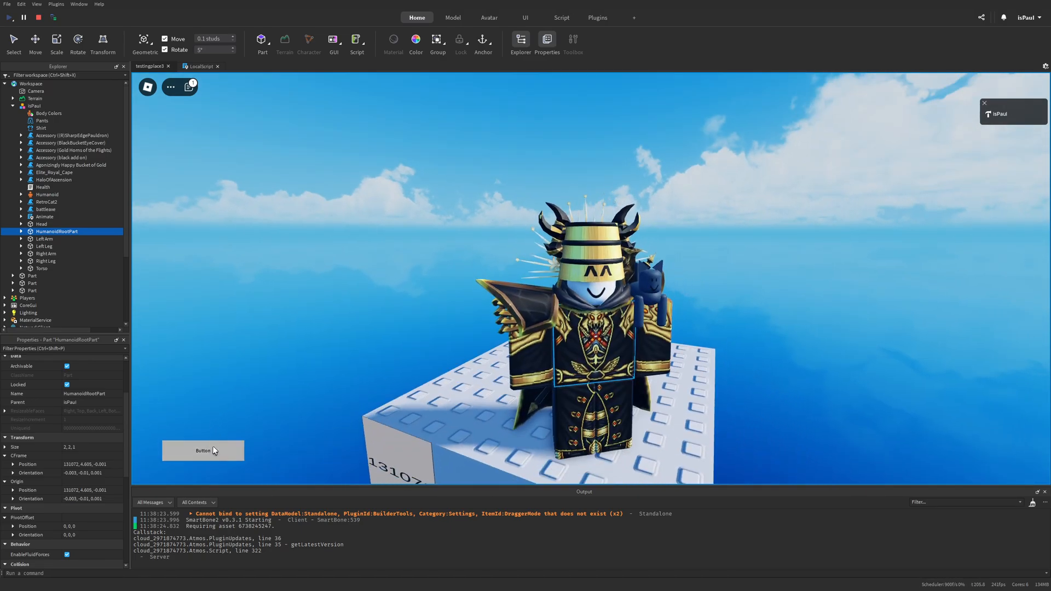
# Teleport the character to the X 524288 platform where its accessories break apart.
pyautogui.click(202, 450)
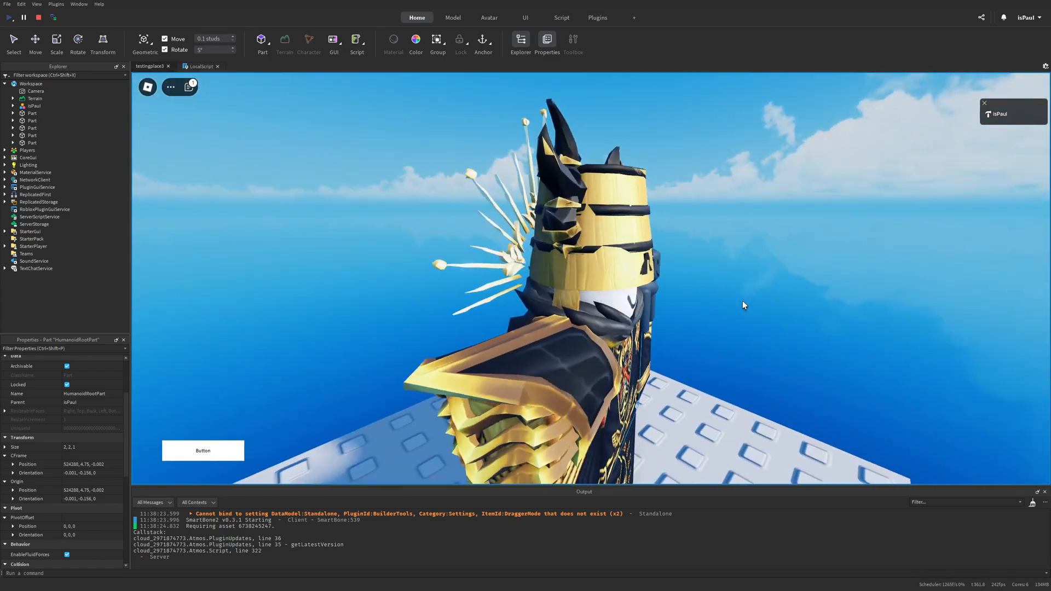
# Teleport the character to two farther checkpoints beyond X 524288.
pyautogui.click(203, 450)
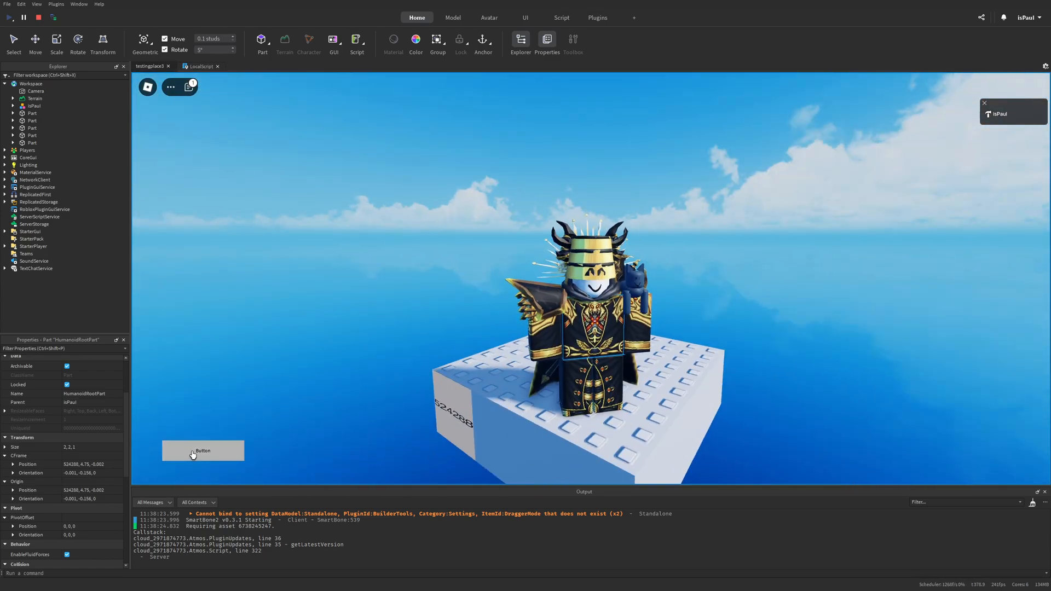
pyautogui.click(202, 450)
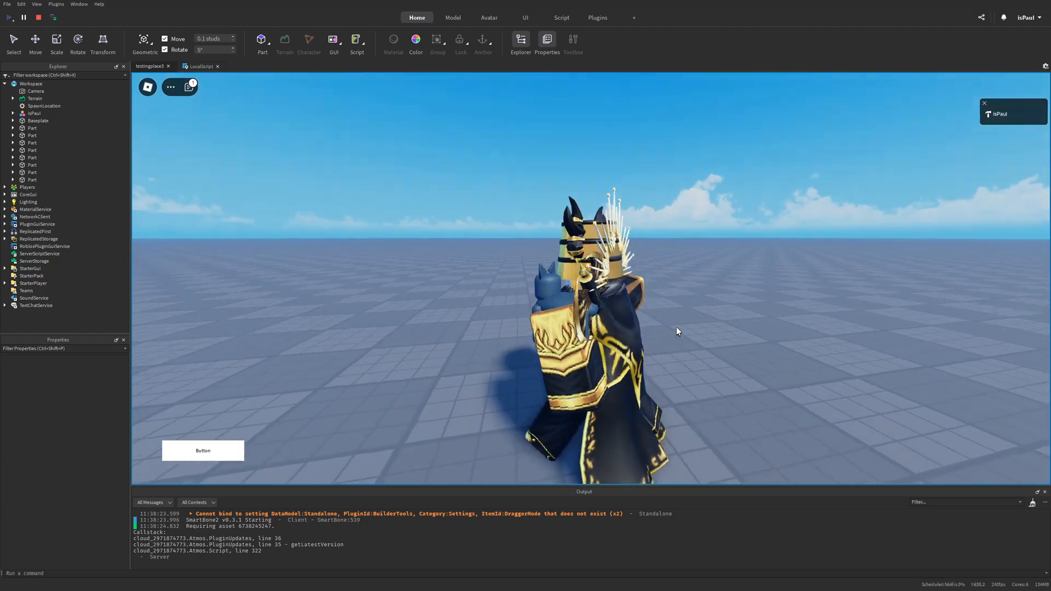
# Stop the play test and return to edit mode with the flat part on the baseplate.
pyautogui.click(32, 180)
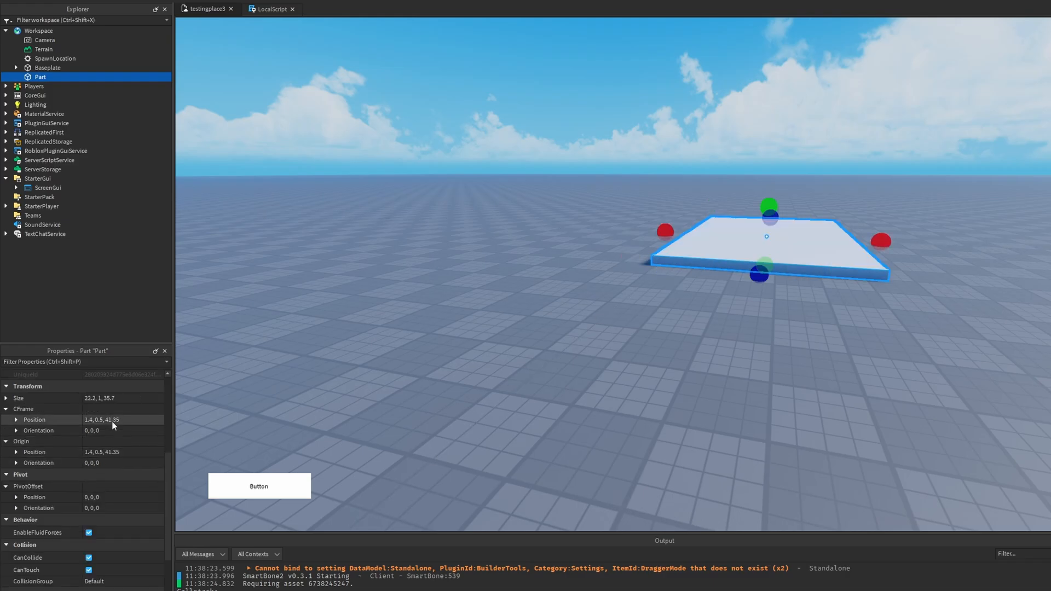
# Insert the glassy sphere model and place it at X 16777236.
pyautogui.click(123, 419)
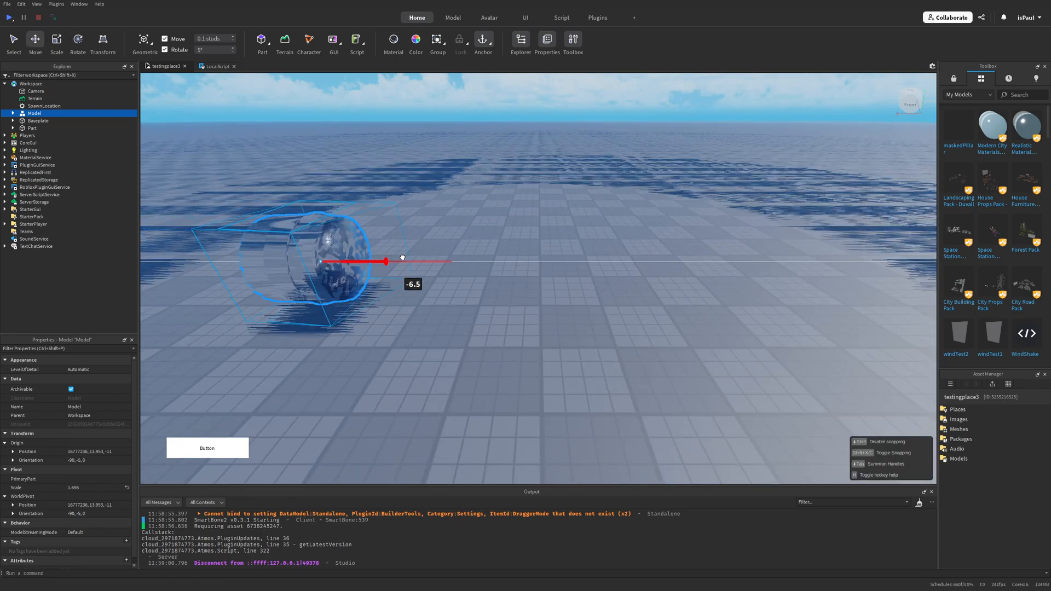
# Slide the far-off sphere model back and forth along the X axis, showing it snapping.
pyautogui.moveTo(385, 262); pyautogui.dragTo(690, 262)
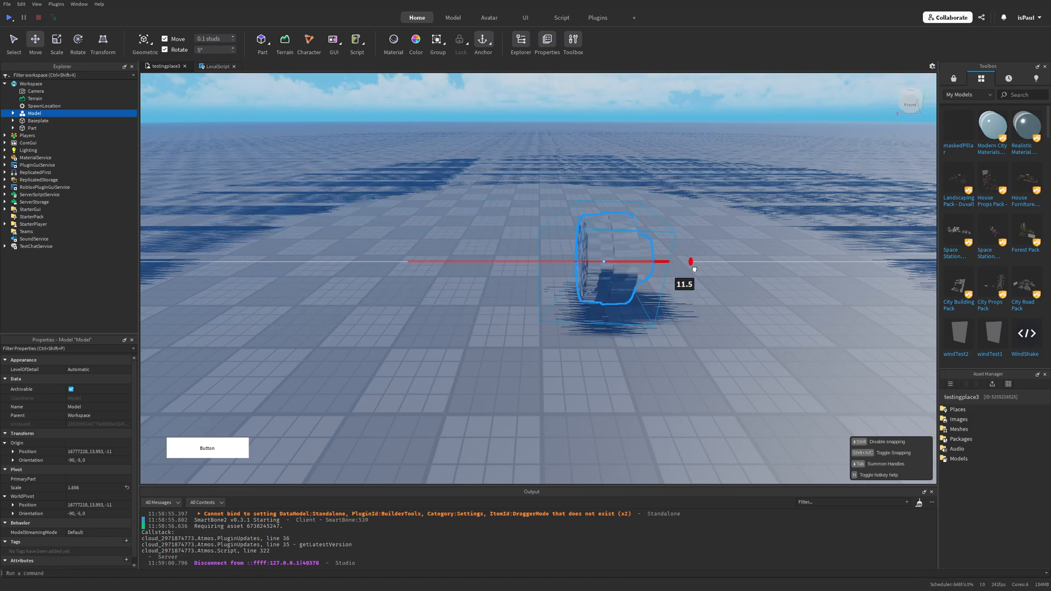
pyautogui.moveTo(690, 262); pyautogui.dragTo(846, 261)
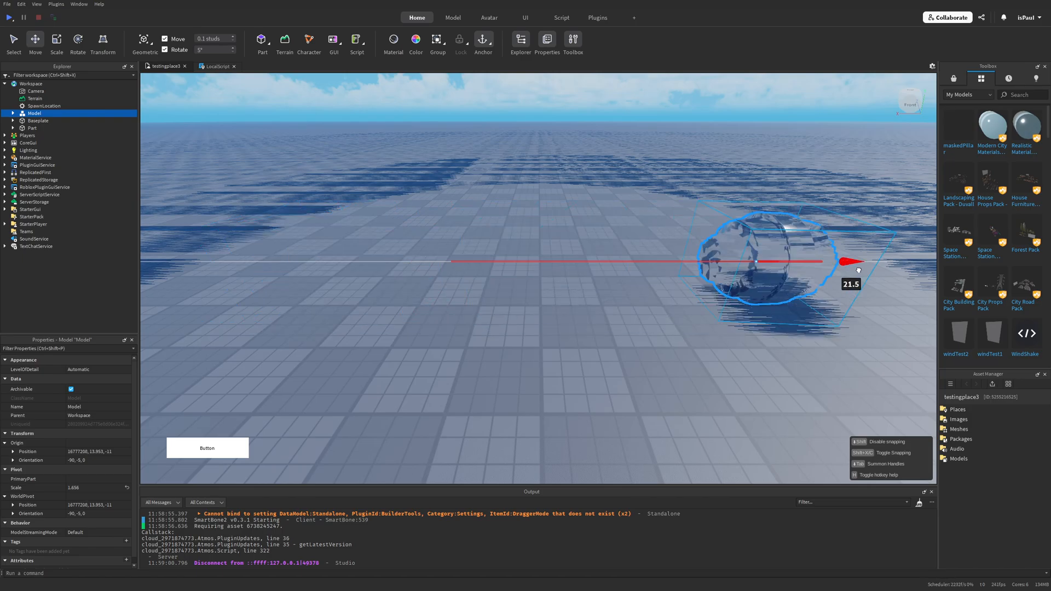
pyautogui.moveTo(849, 262); pyautogui.dragTo(343, 264)
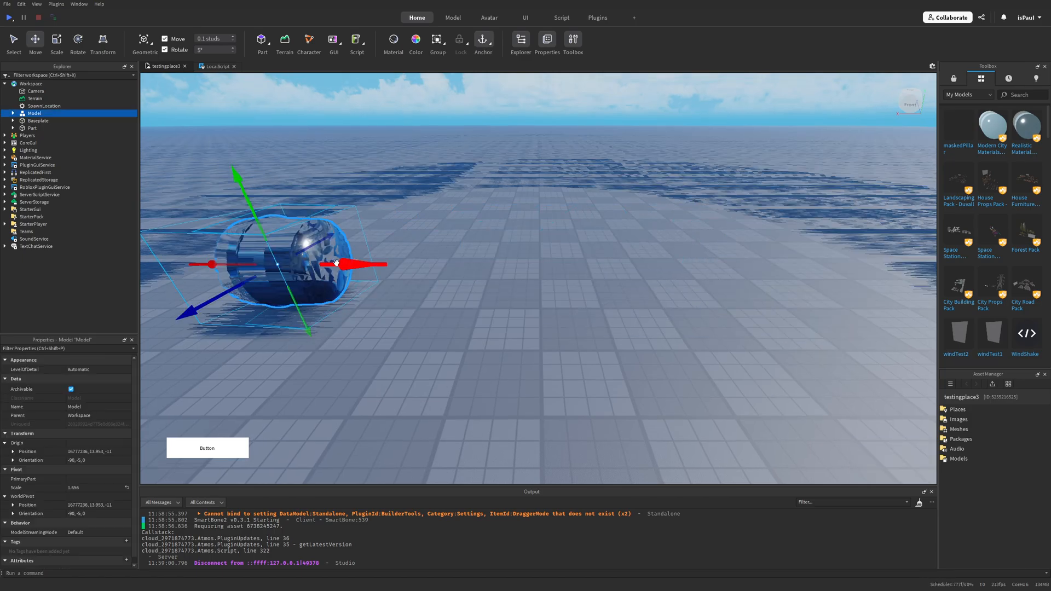
pyautogui.moveTo(344, 264); pyautogui.dragTo(402, 263)
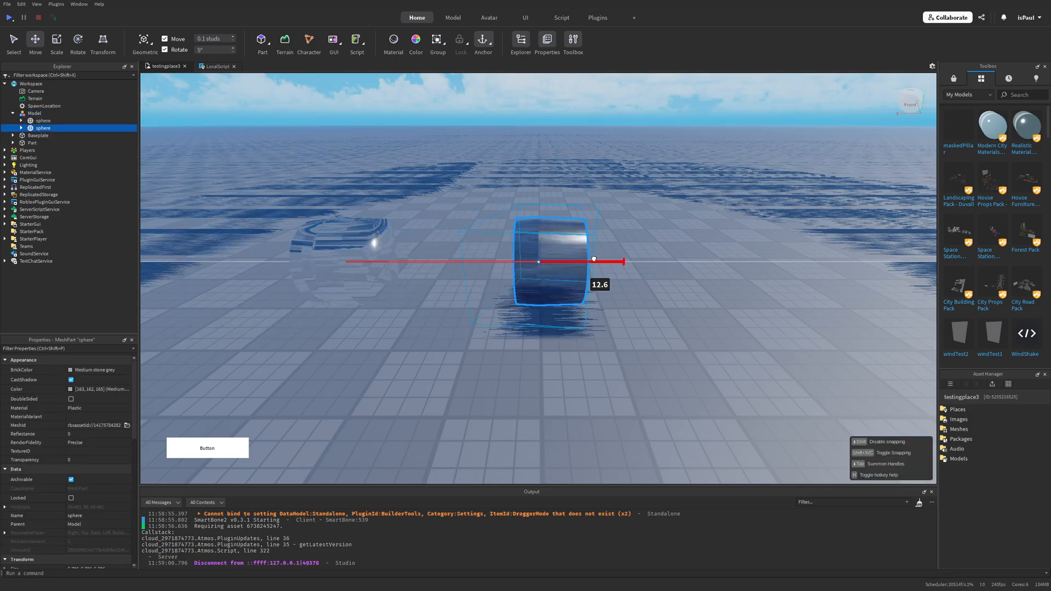
# Slide one sphere MeshPart back and forth along X, showing its mesh breaking apart.
pyautogui.moveTo(593, 259); pyautogui.dragTo(456, 256)
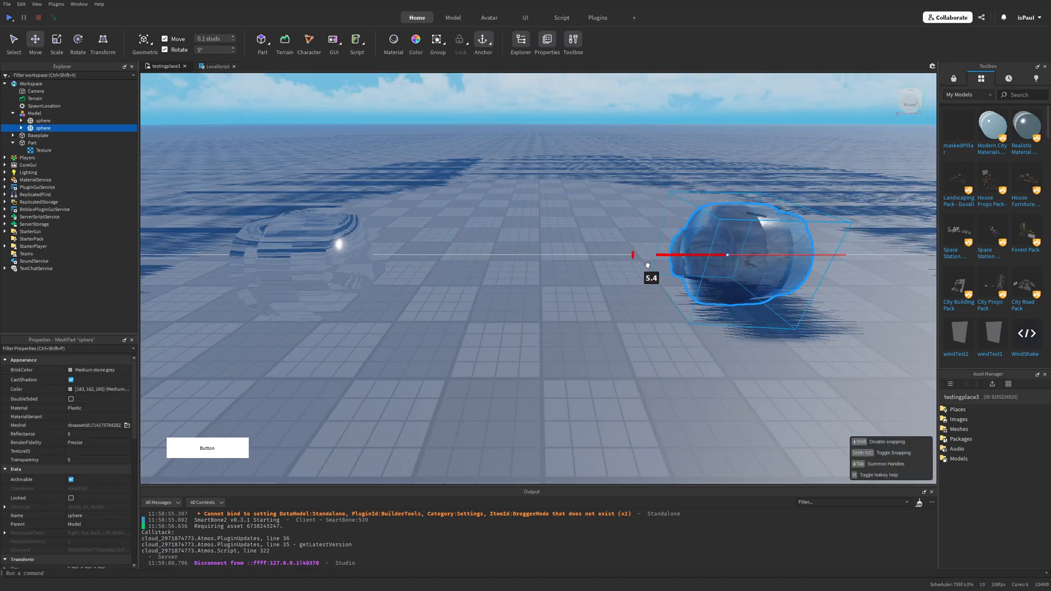
pyautogui.moveTo(631, 255); pyautogui.dragTo(584, 255)
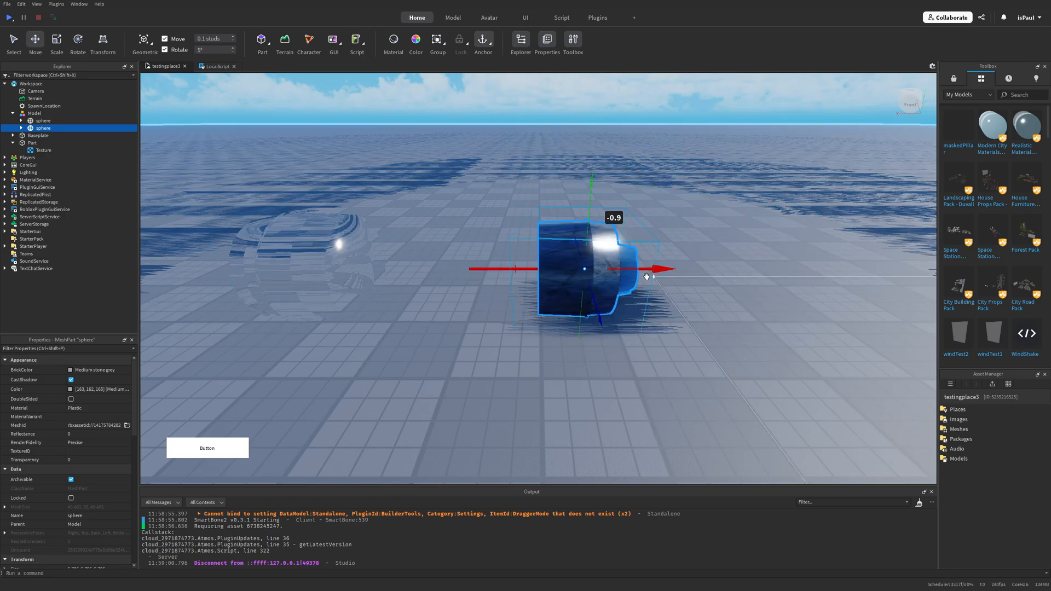
pyautogui.moveTo(653, 269); pyautogui.dragTo(516, 269)
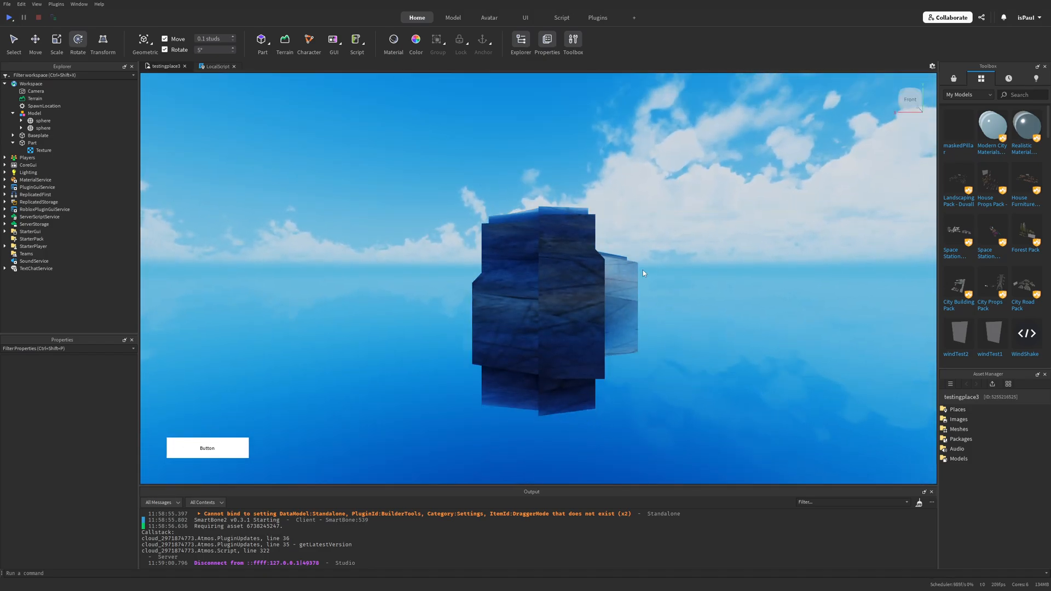
# Rotate the distorted sphere 25 degrees on one axis and 35 degrees on another.
pyautogui.click(43, 127)
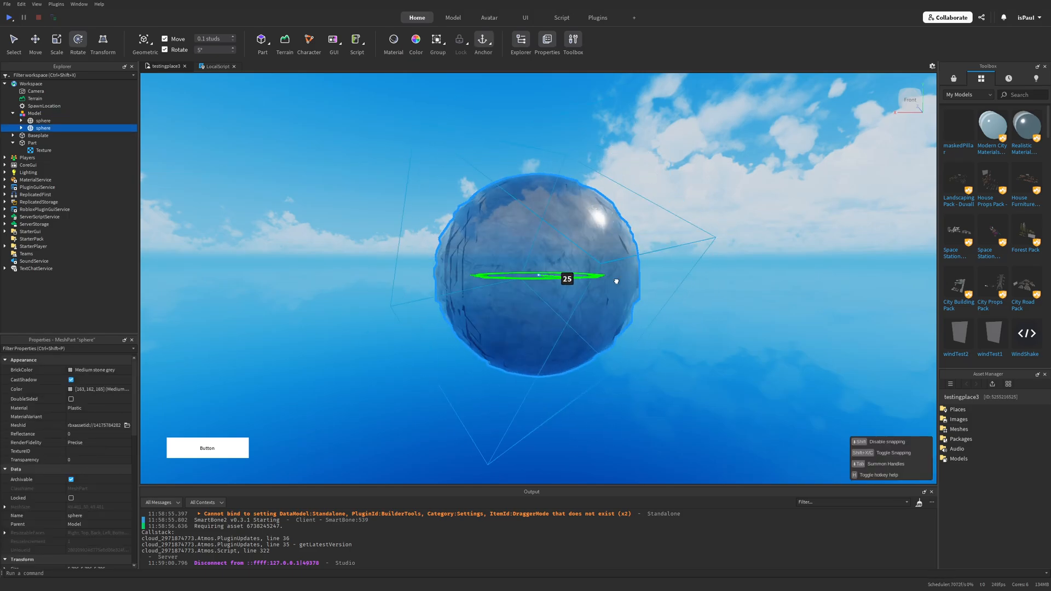
pyautogui.moveTo(566, 278); pyautogui.dragTo(504, 319)
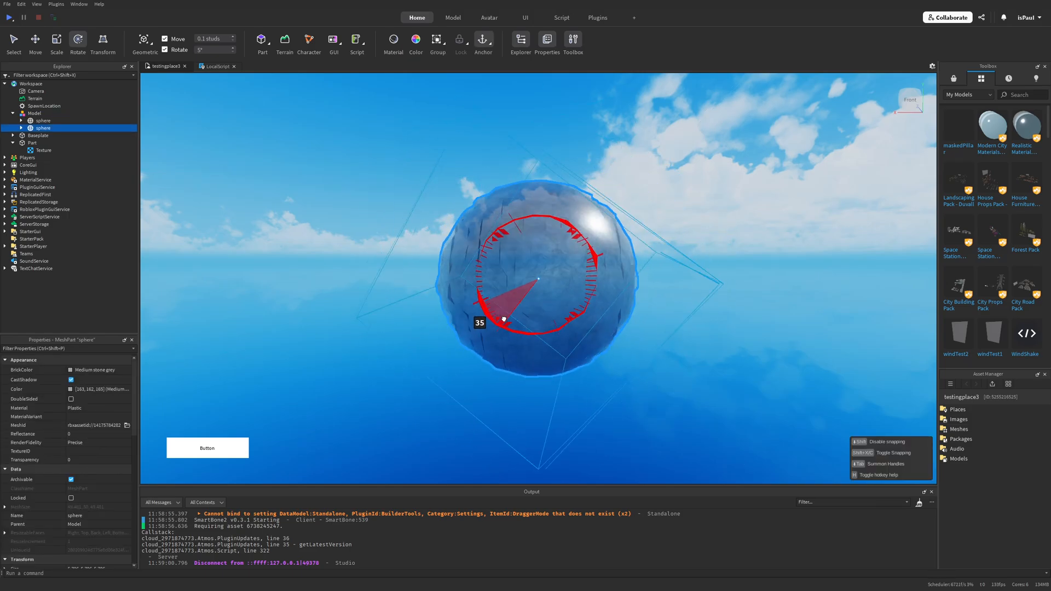
pyautogui.moveTo(503, 317); pyautogui.dragTo(656, 267)
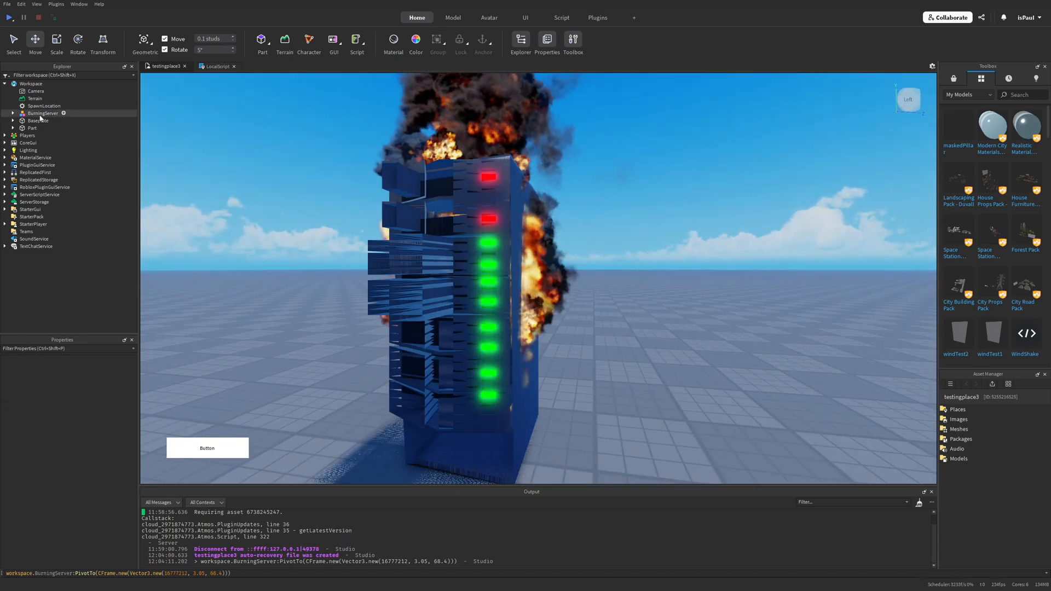
# Expand the BurningServer model in the Explorer and select a part inside it.
pyautogui.click(43, 113)
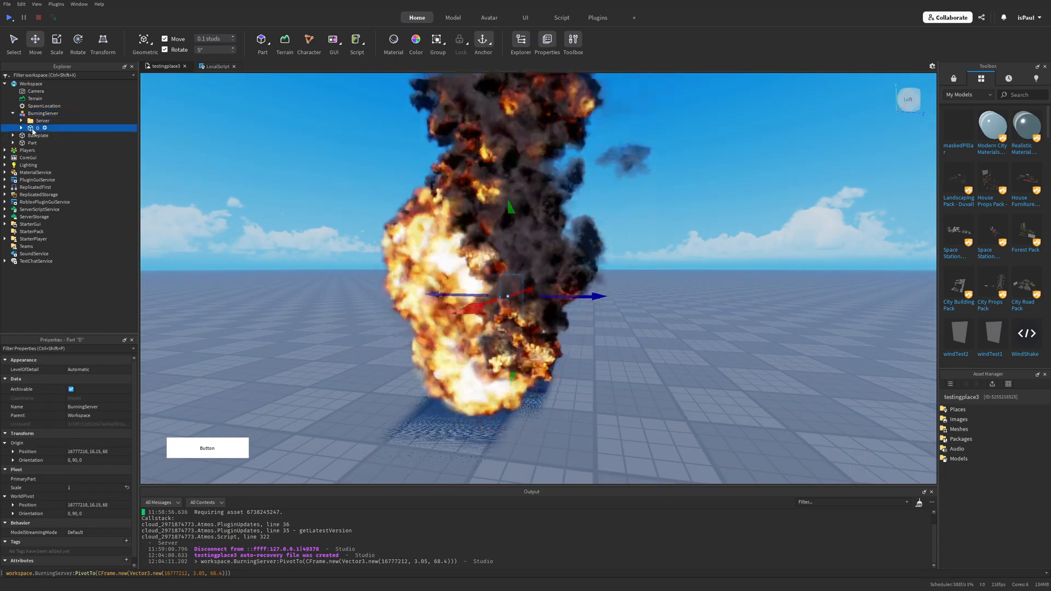
pyautogui.click(43, 128)
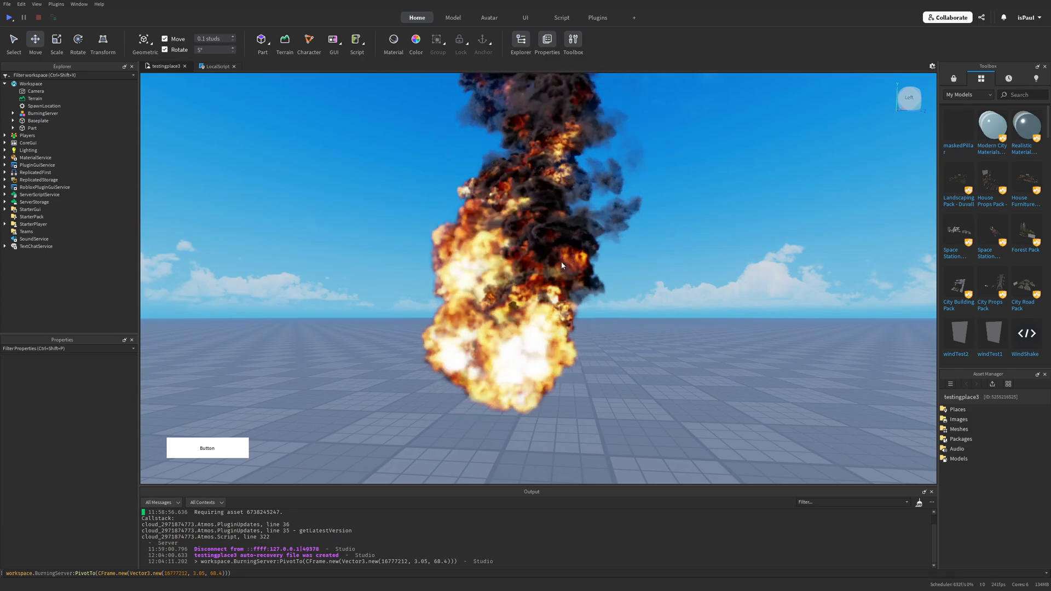
pyautogui.click(41, 120)
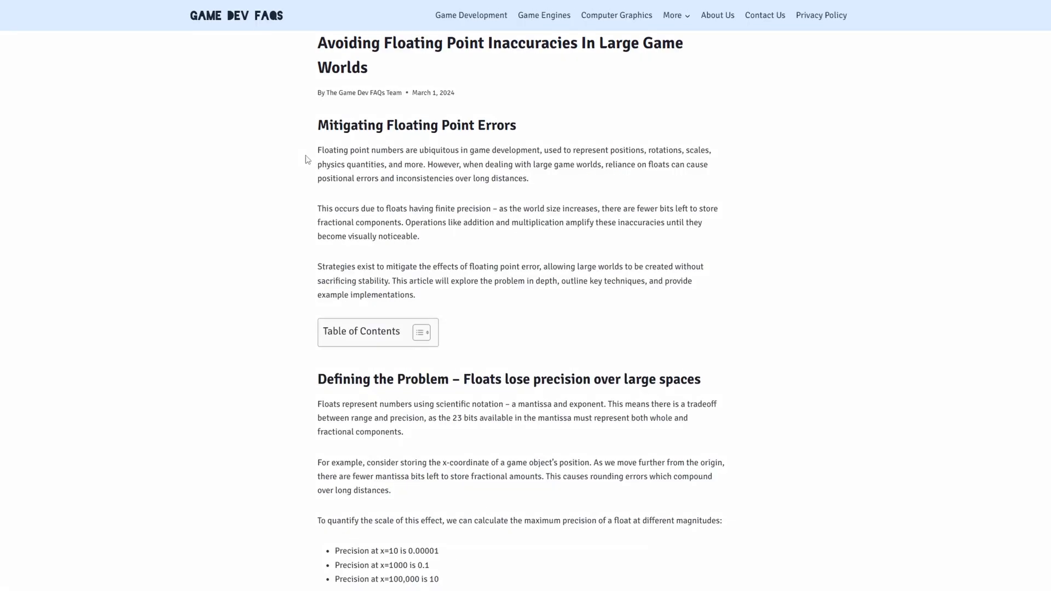
pyautogui.moveTo(235, 195)
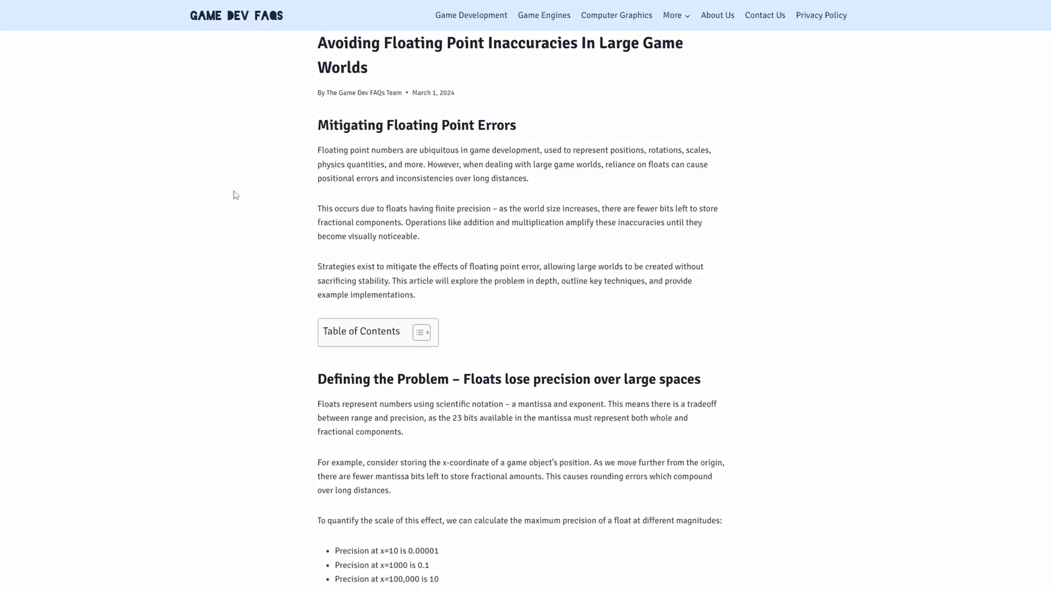
pyautogui.moveTo(635, 150); pyautogui.dragTo(707, 149)
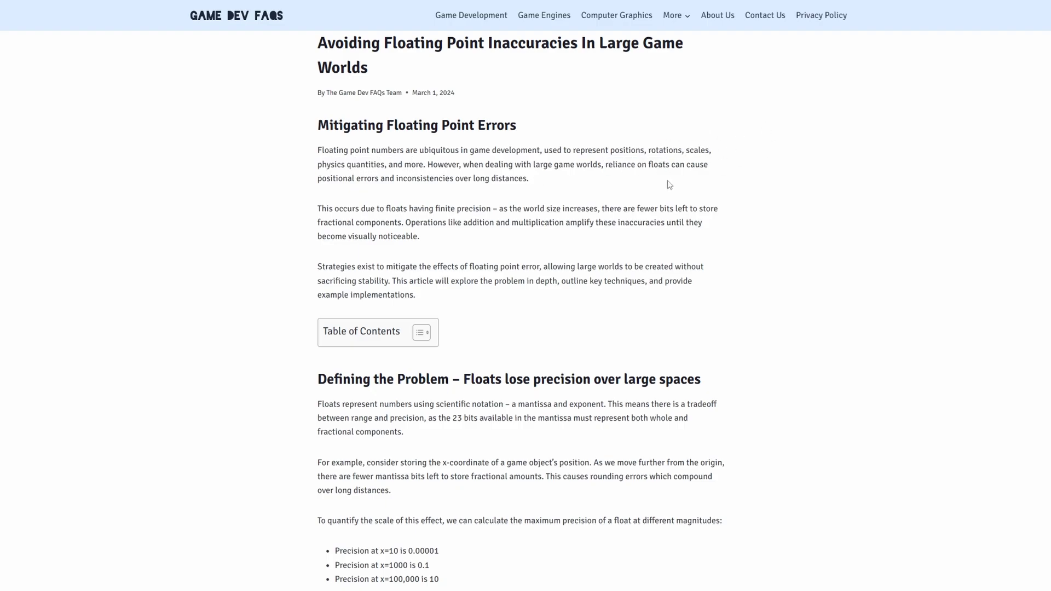
pyautogui.moveTo(593, 182)
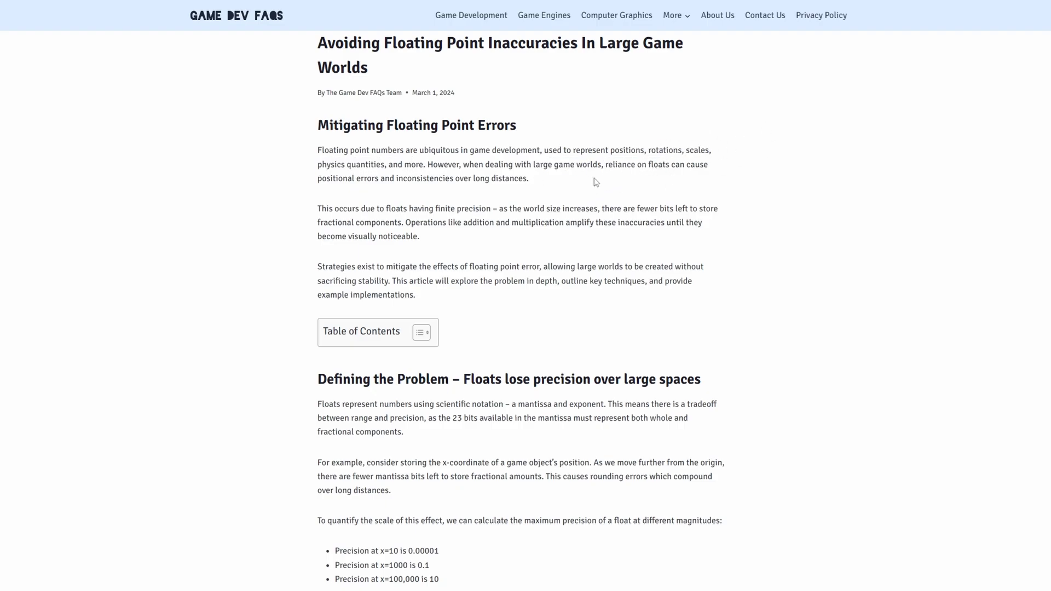
pyautogui.scroll(-3)
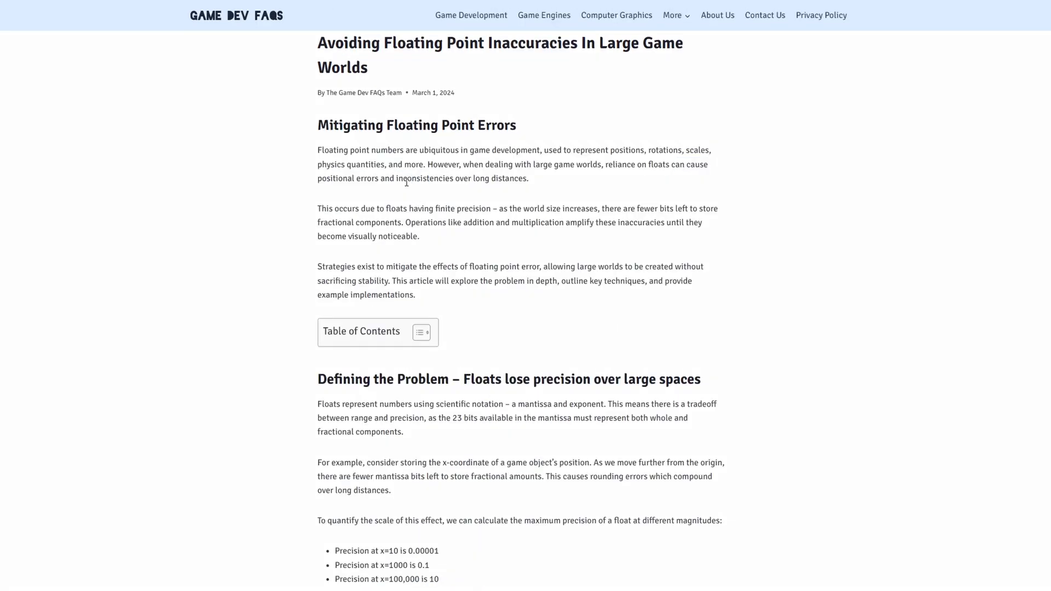
pyautogui.moveTo(407, 179); pyautogui.dragTo(500, 178)
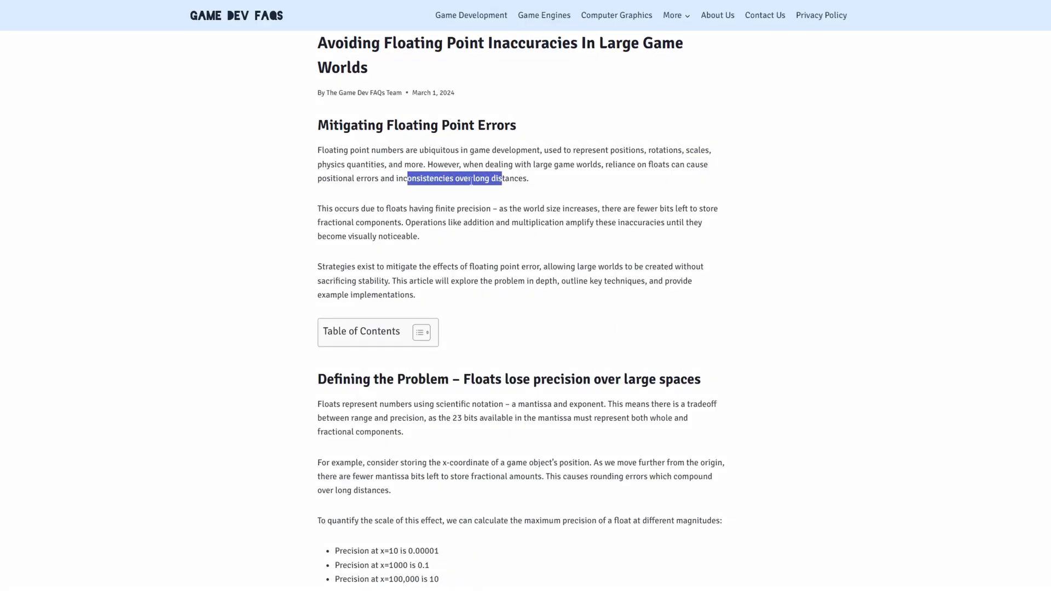
pyautogui.scroll(-3)
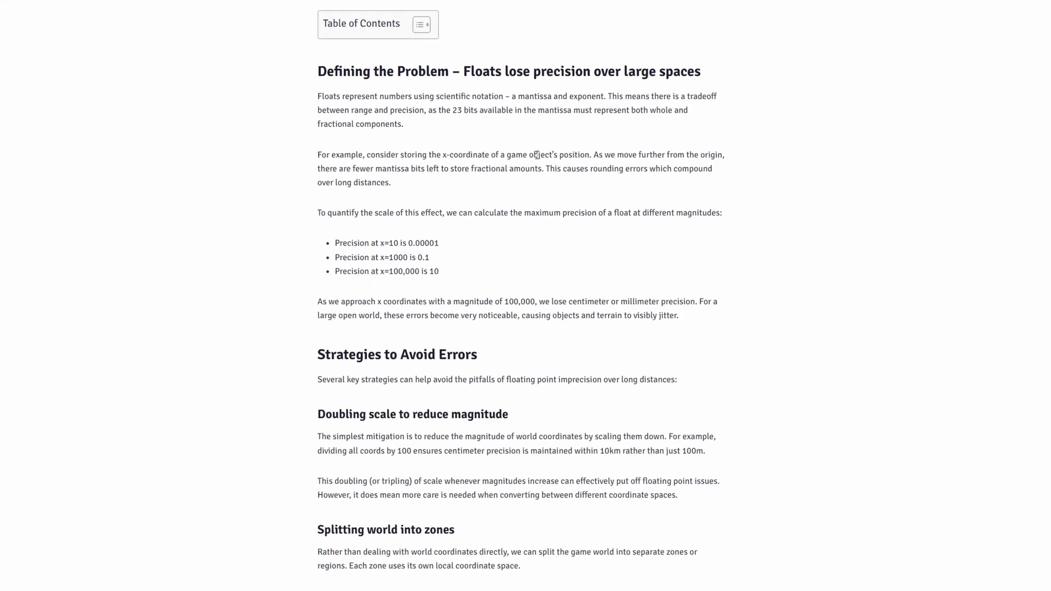
pyautogui.moveTo(550, 141)
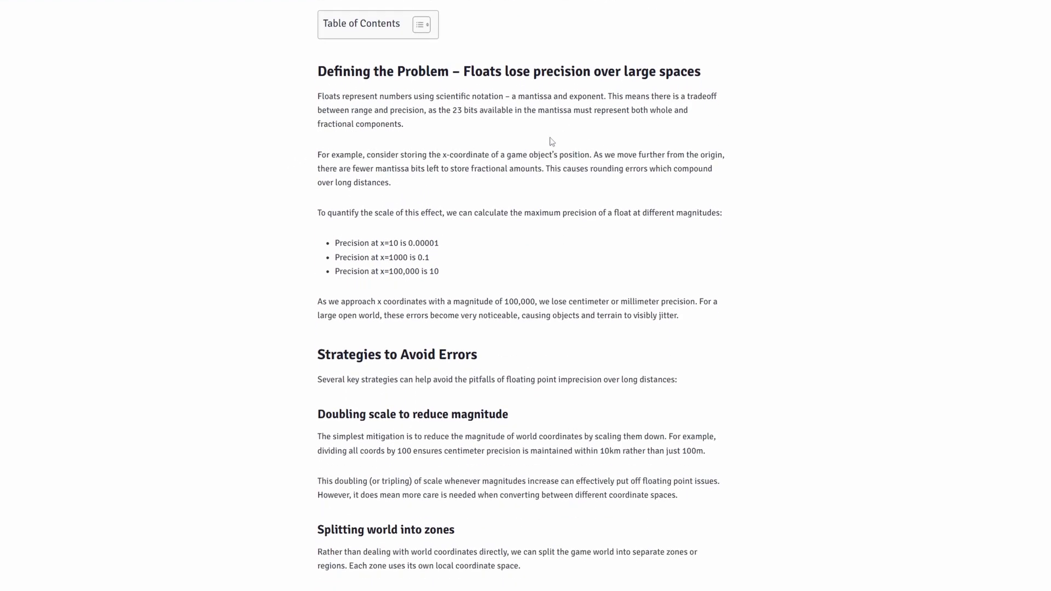
pyautogui.moveTo(708, 167)
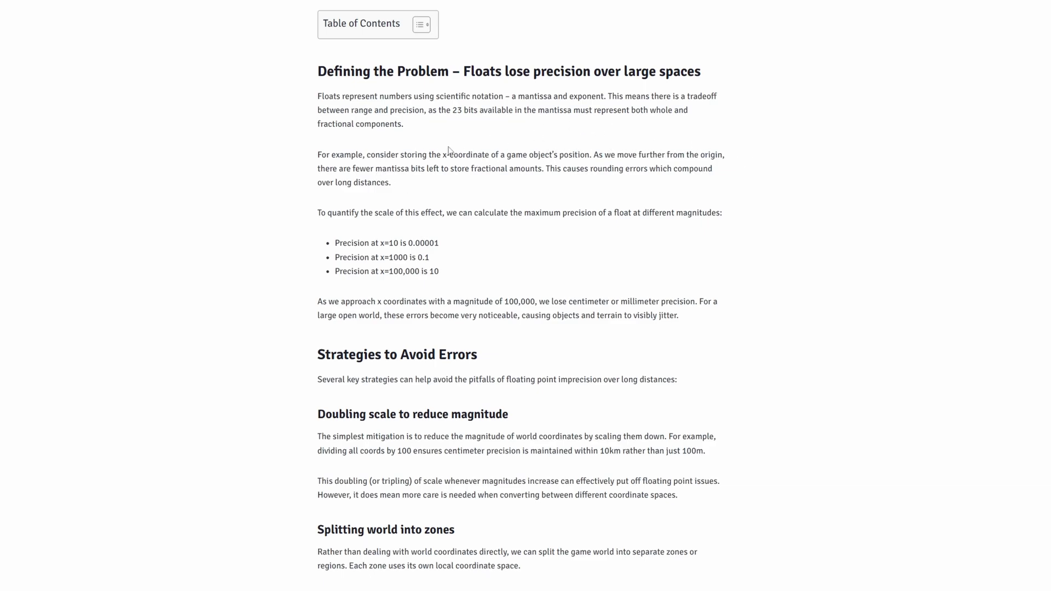
pyautogui.moveTo(366, 164)
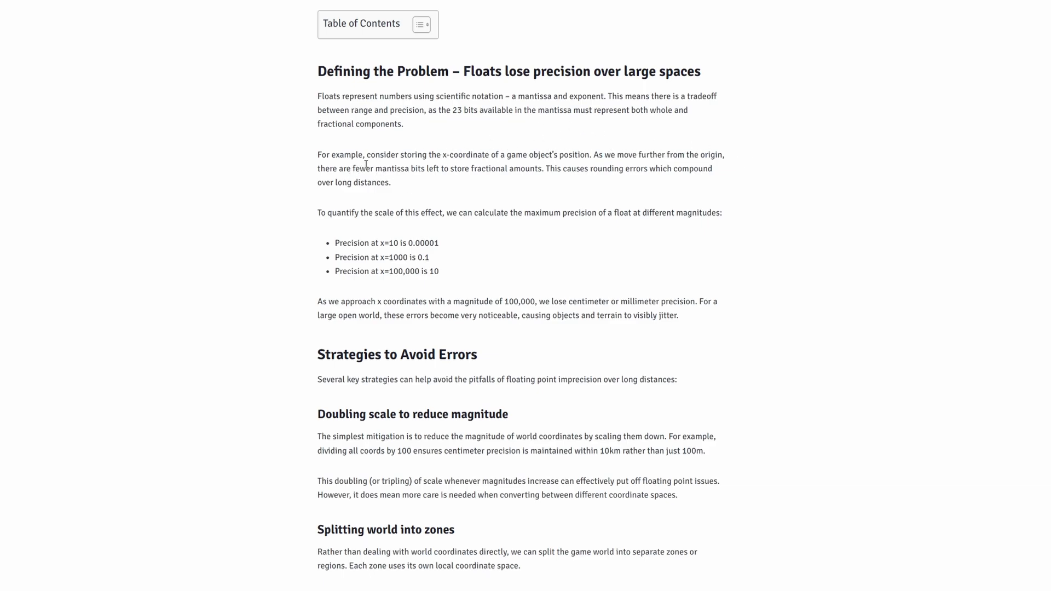
pyautogui.moveTo(501, 150)
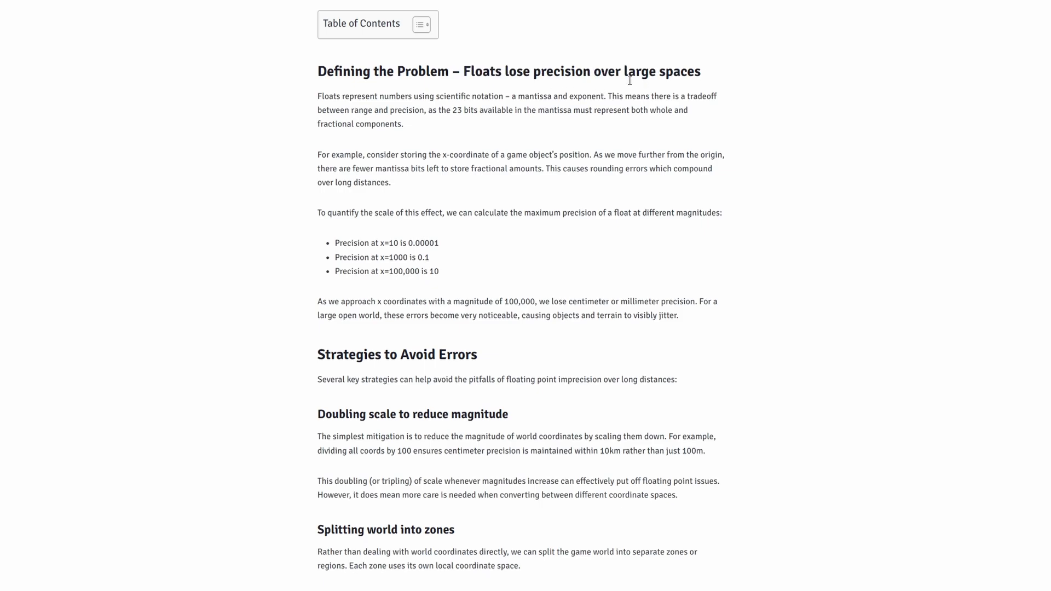
pyautogui.moveTo(574, 228)
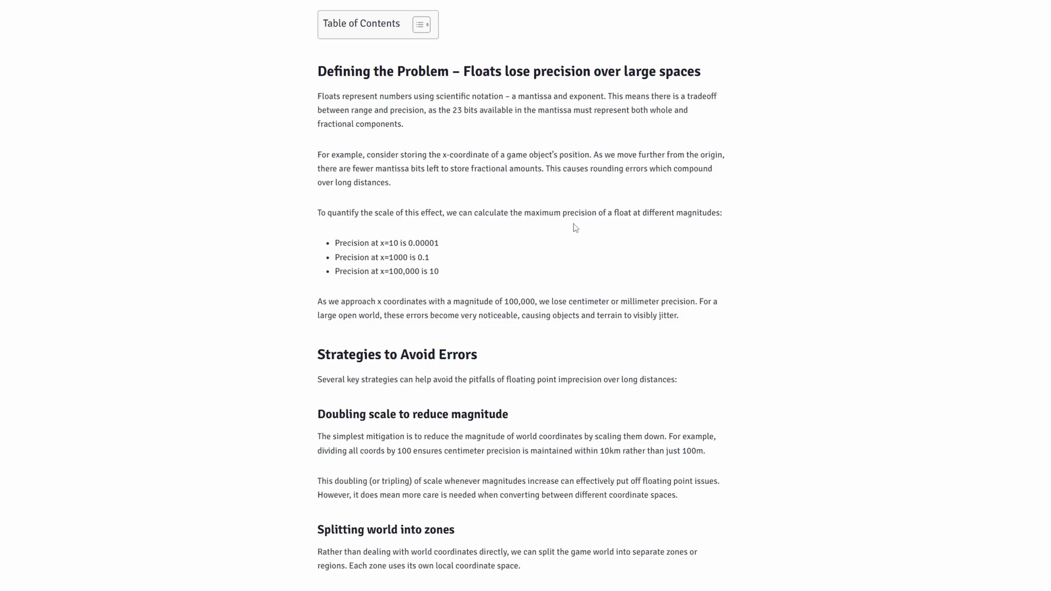
pyautogui.moveTo(390, 242)
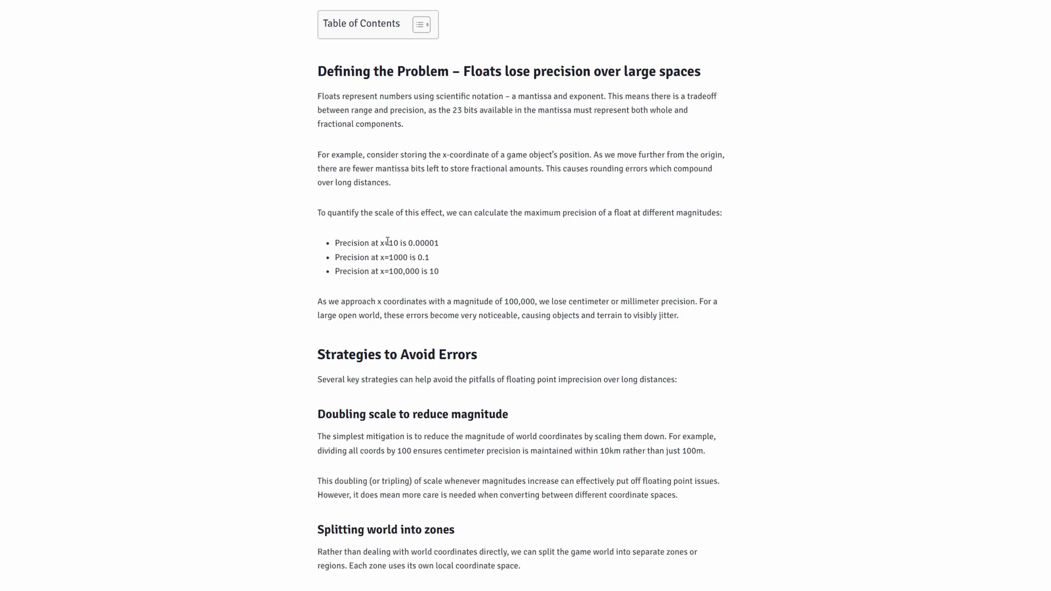
# Highlight the precision figures in the article's 'Defining the Problem' section while reading.
pyautogui.doubleClick(388, 243)
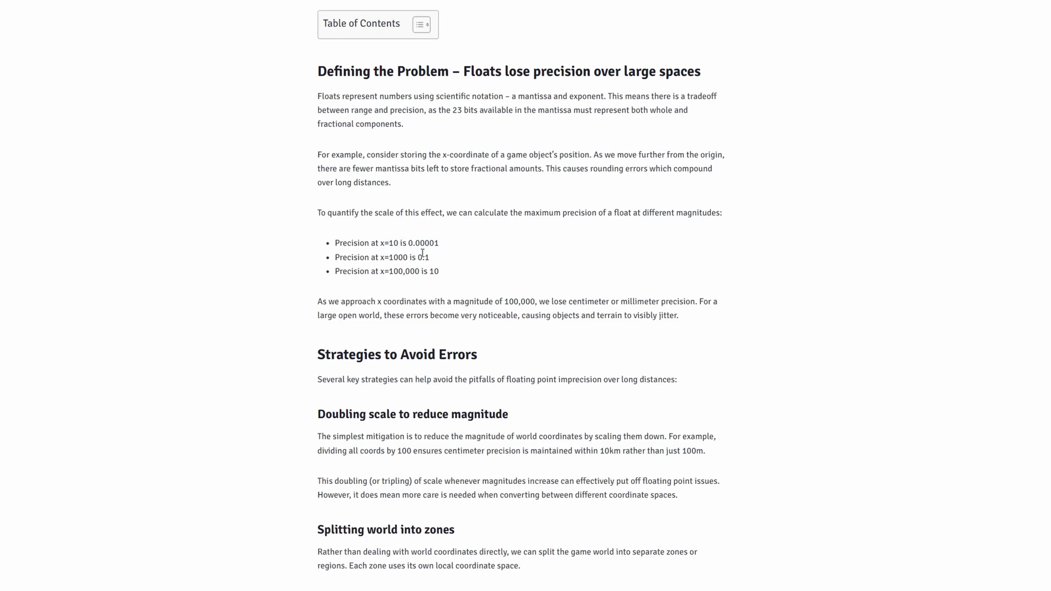
pyautogui.moveTo(438, 253)
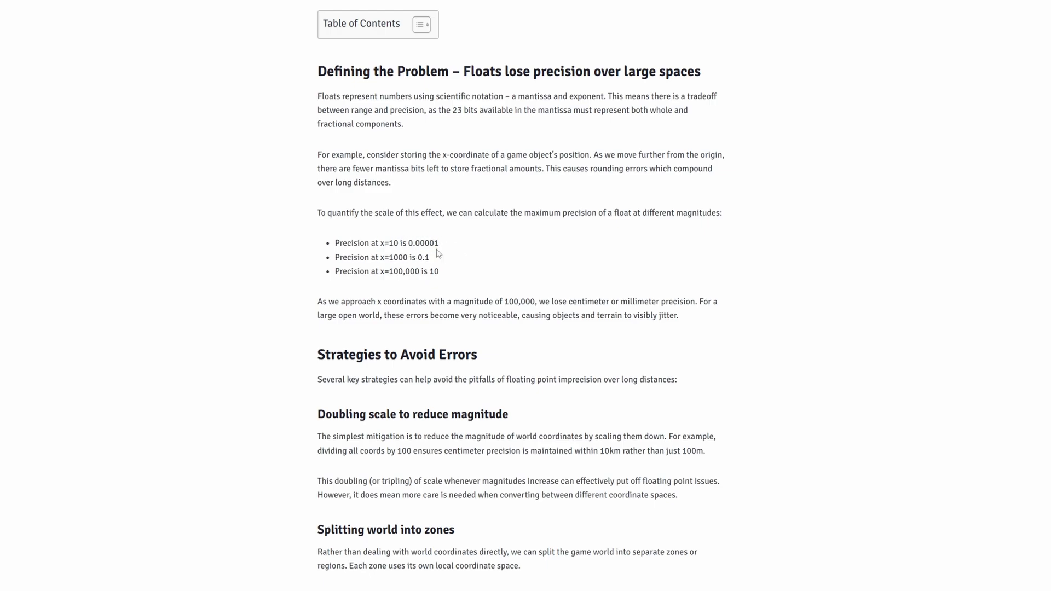
pyautogui.doubleClick(395, 257)
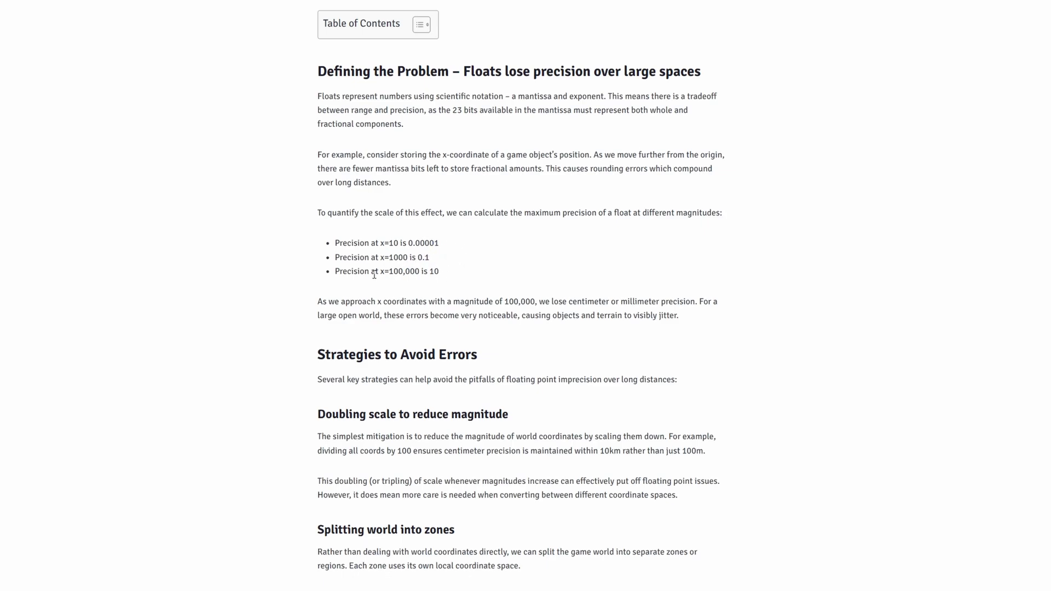
pyautogui.moveTo(434, 272)
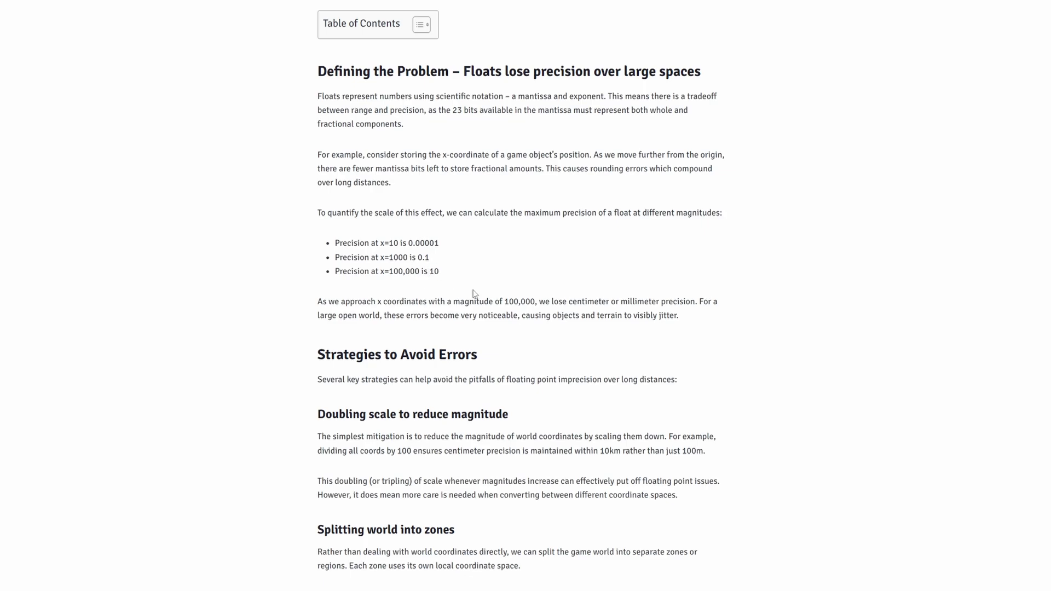
pyautogui.moveTo(317, 301); pyautogui.dragTo(411, 301)
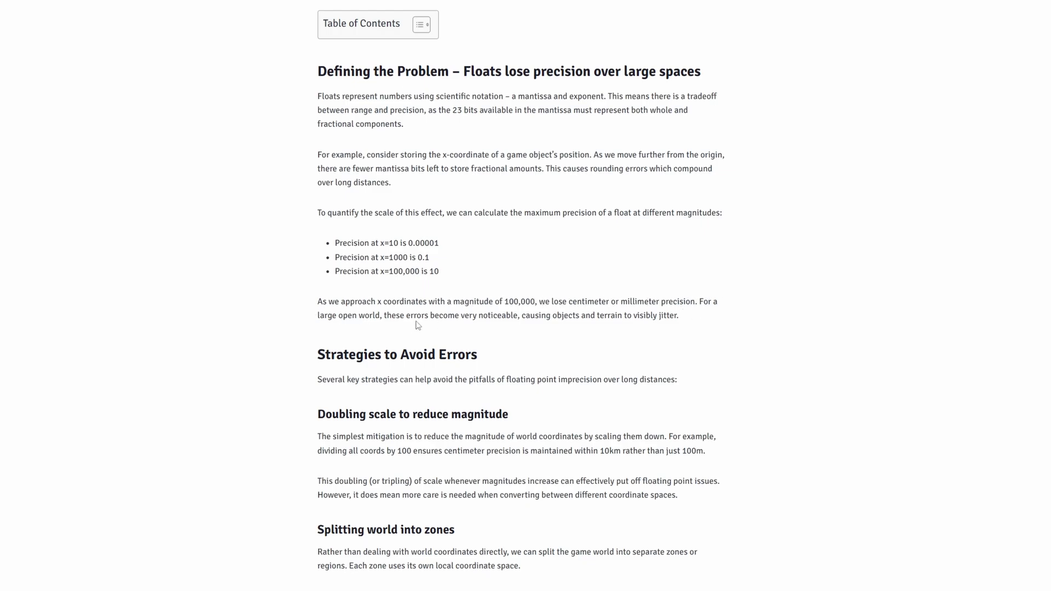
pyautogui.moveTo(549, 329)
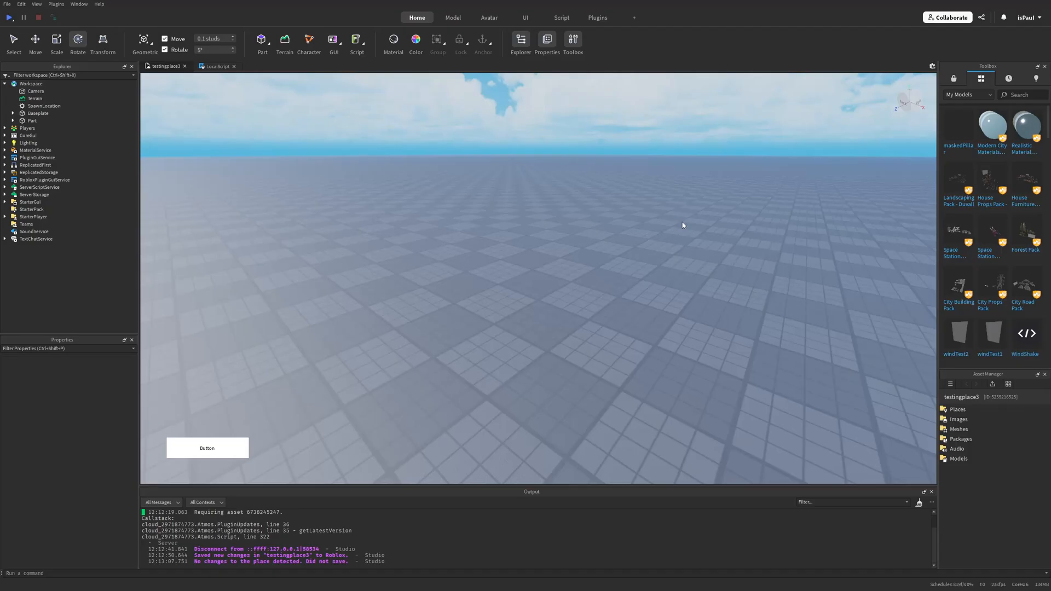
pyautogui.moveTo(210, 115)
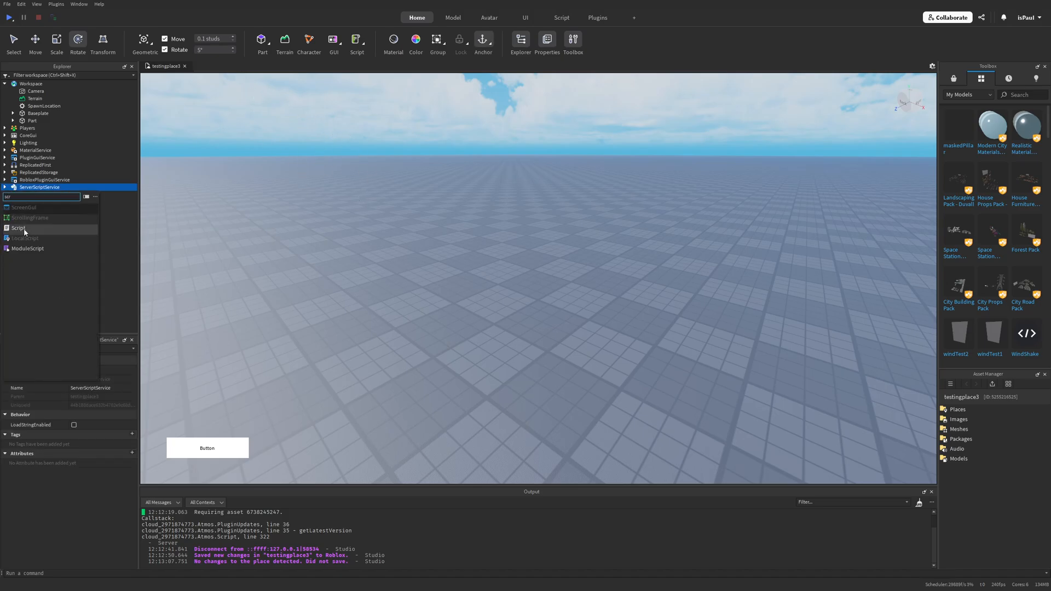
# Insert a Script under ServerScriptService with 'local x = 0.05' and begin 'local y = 0'.
pyautogui.click(18, 228)
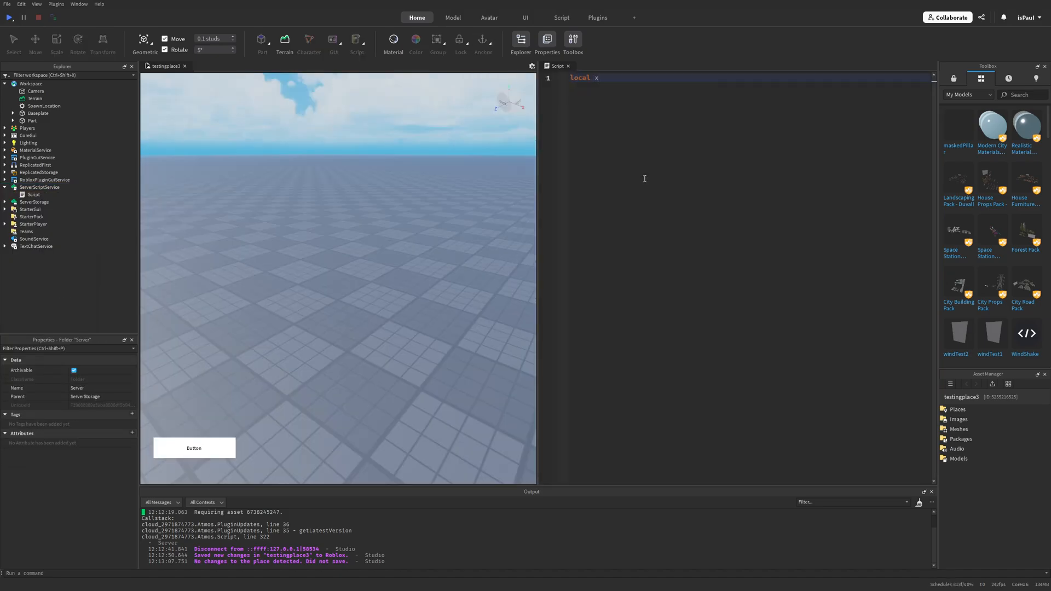
pyautogui.write('= 0.')
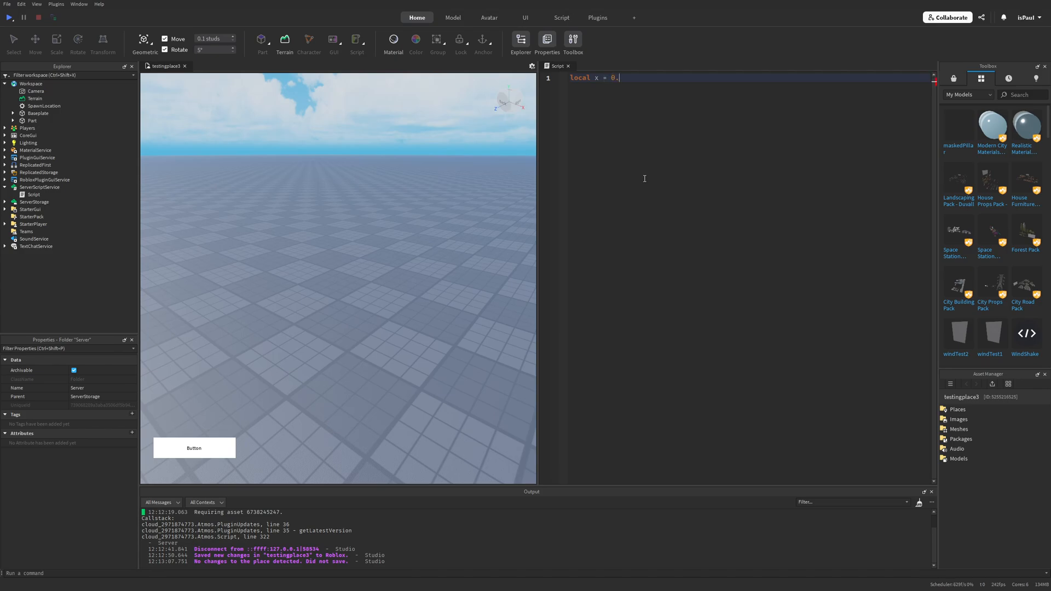
pyautogui.write('05')
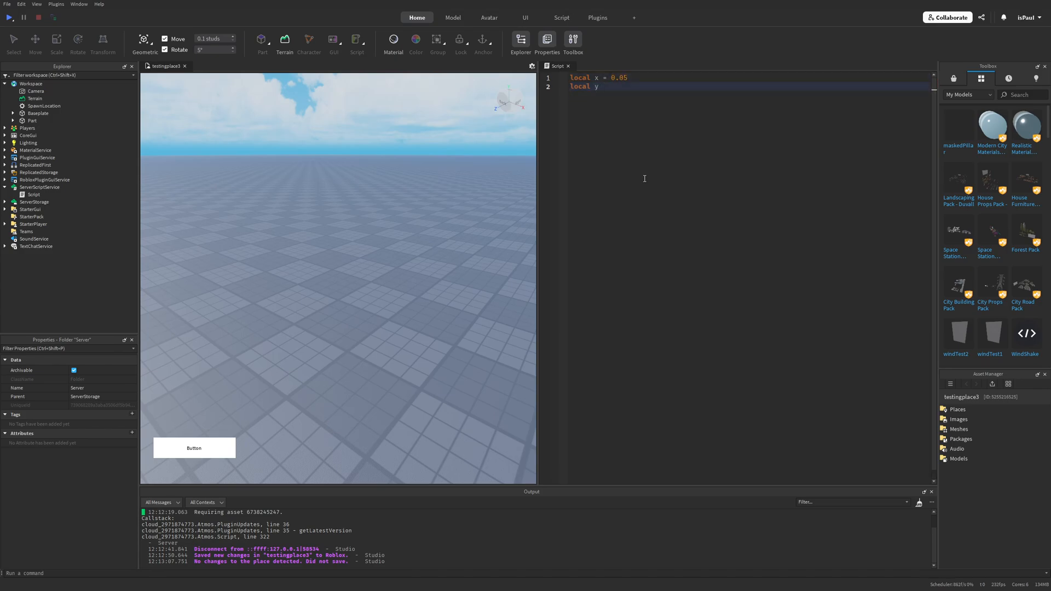
pyautogui.write('= 0')
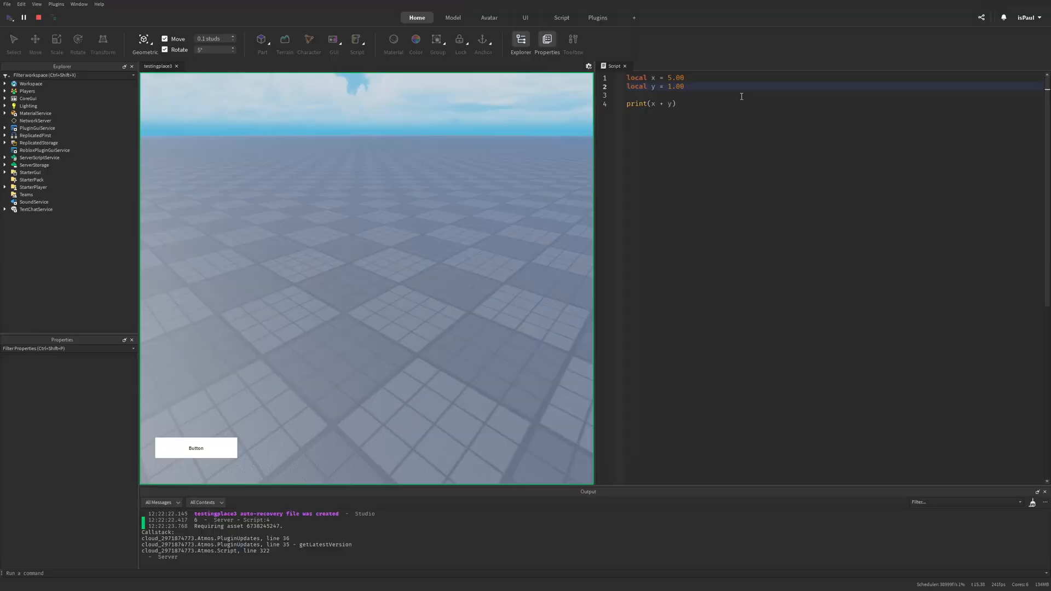
# Edit the x and y values toward 5.00 and 1.00 and begin '--' binary comments beside them.
pyautogui.write('-')
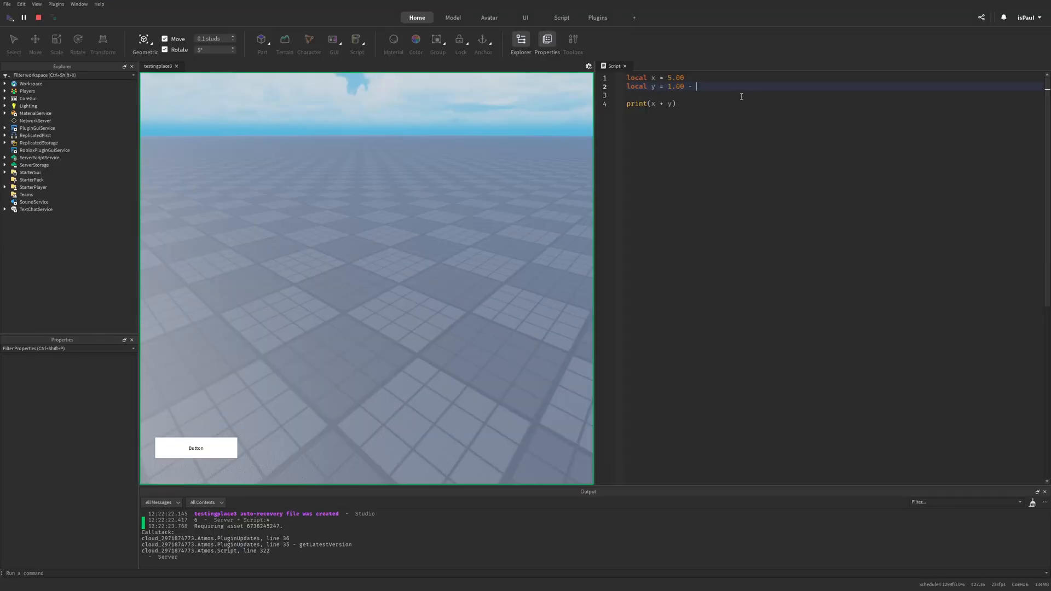
pyautogui.write('1')
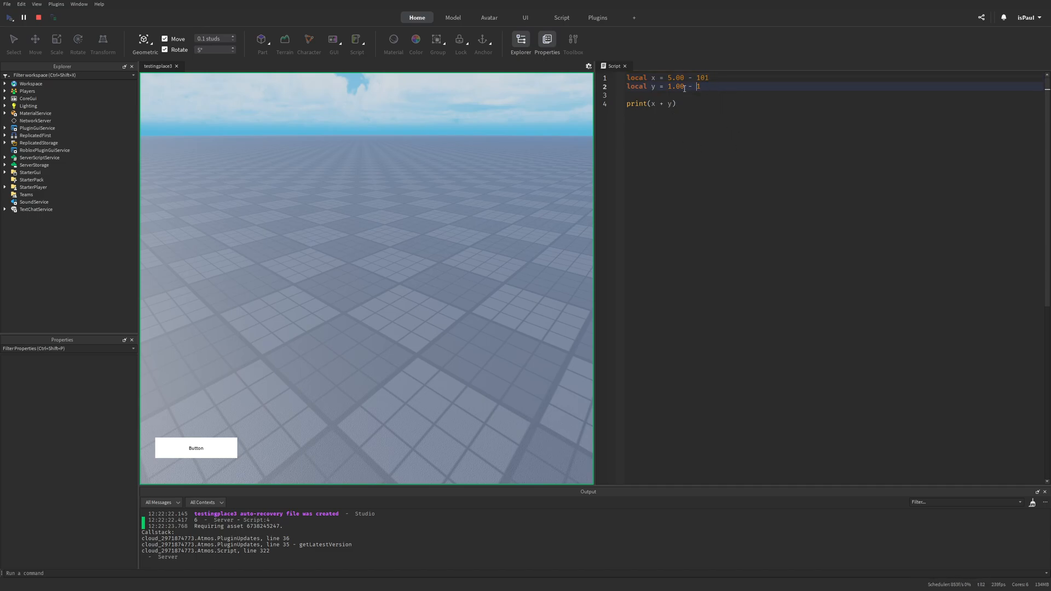
pyautogui.write('000000010000011001')
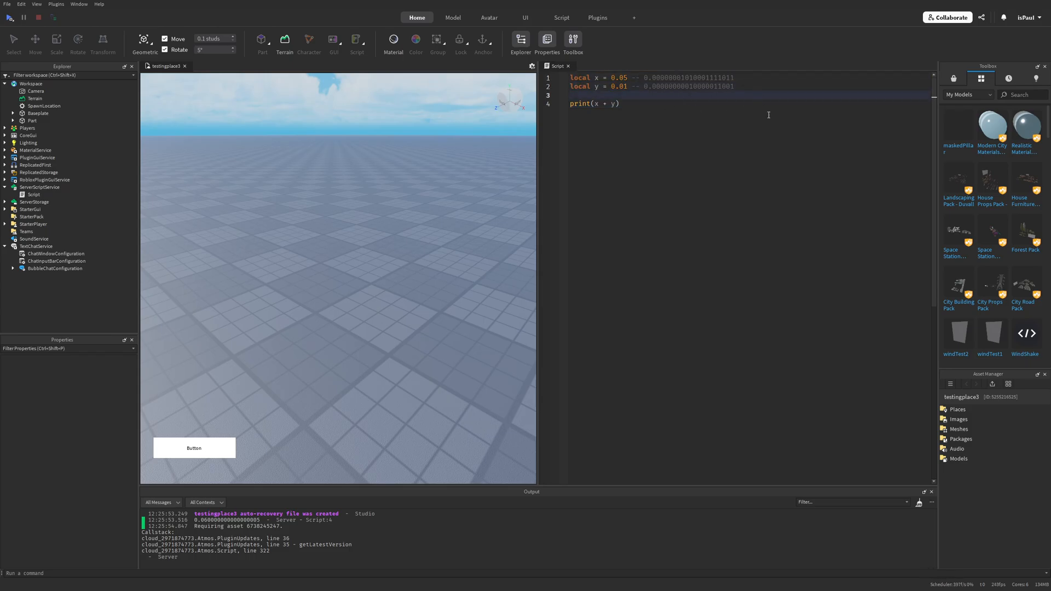
# Highlight the y value on line 2, then run a playtest so the script prints the sum.
pyautogui.doubleClick(728, 78)
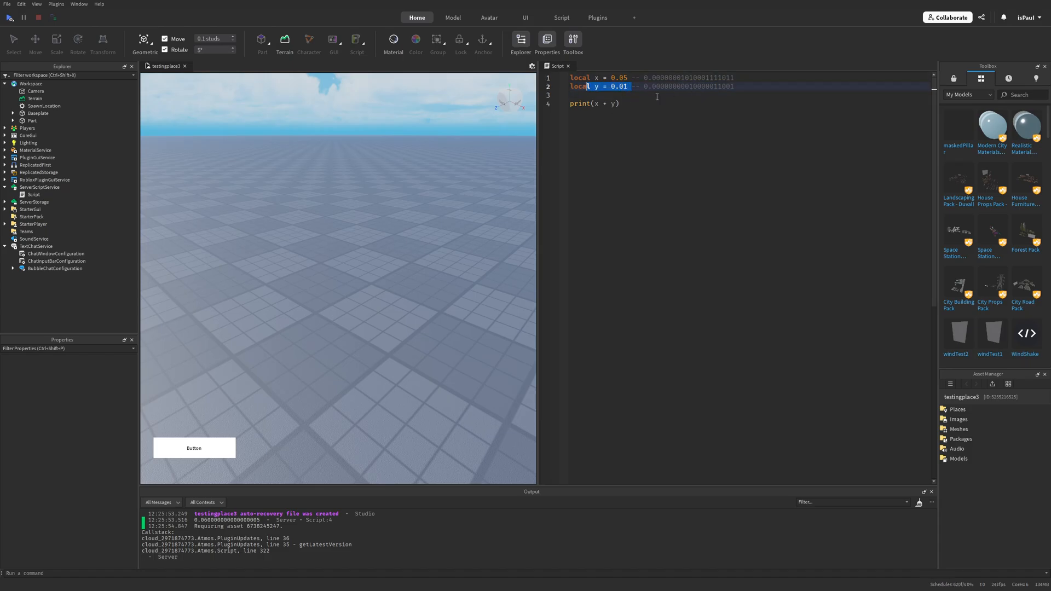
pyautogui.click(9, 16)
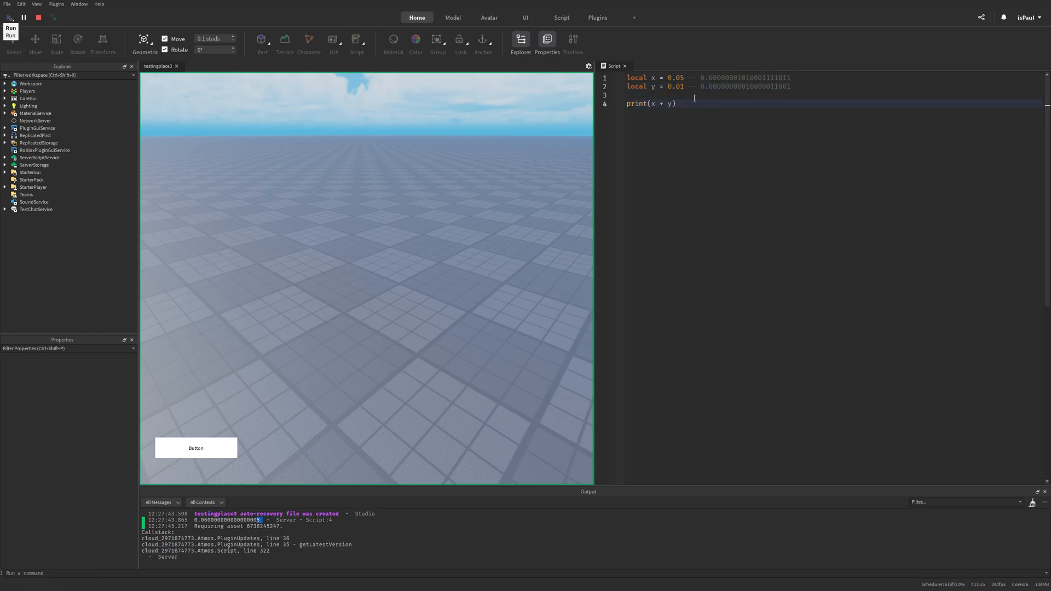
pyautogui.click(11, 28)
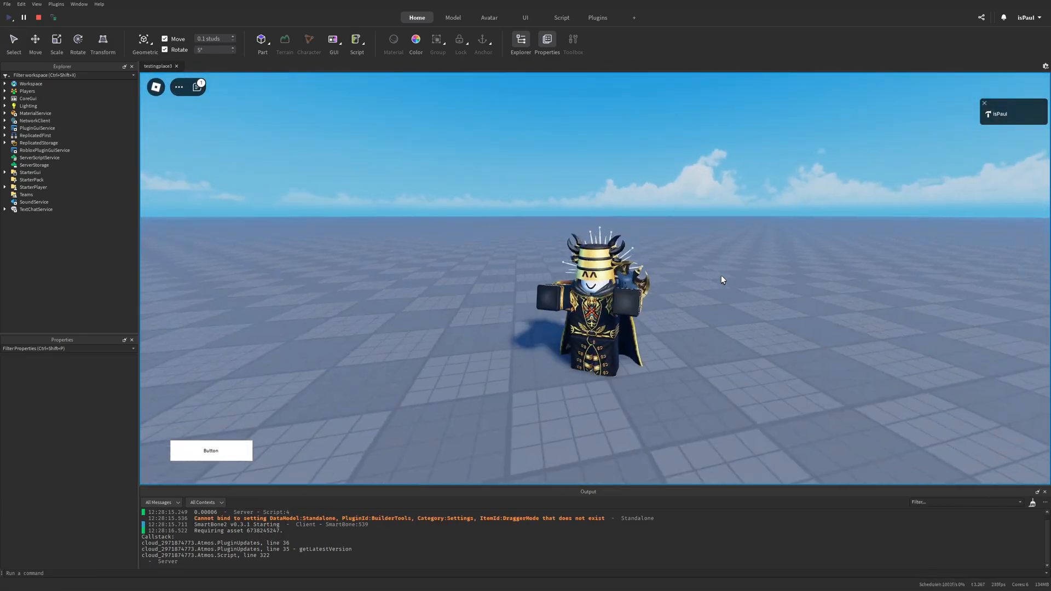